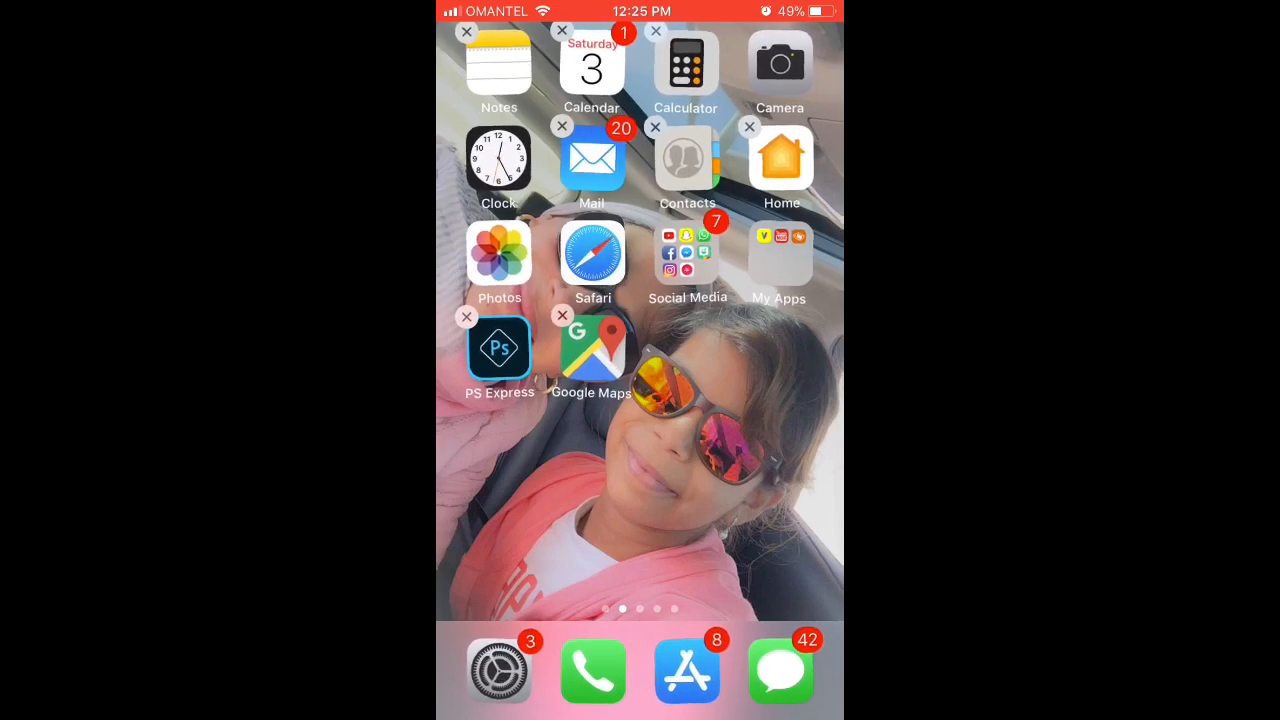
Open the Social Media folder and swipe across the home screen pages.
{"action": "left_click", "coordinate": [687, 255]}
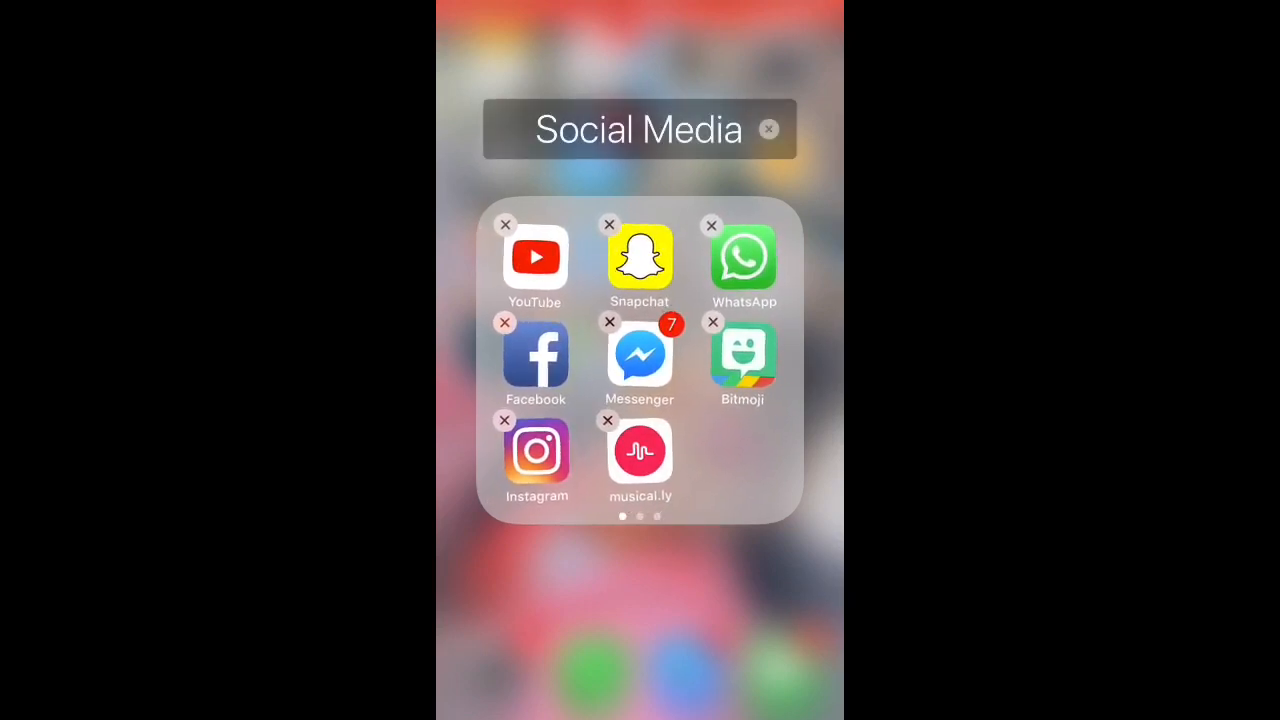
{"action": "scroll", "scroll_direction": "left", "scroll_amount": 3}
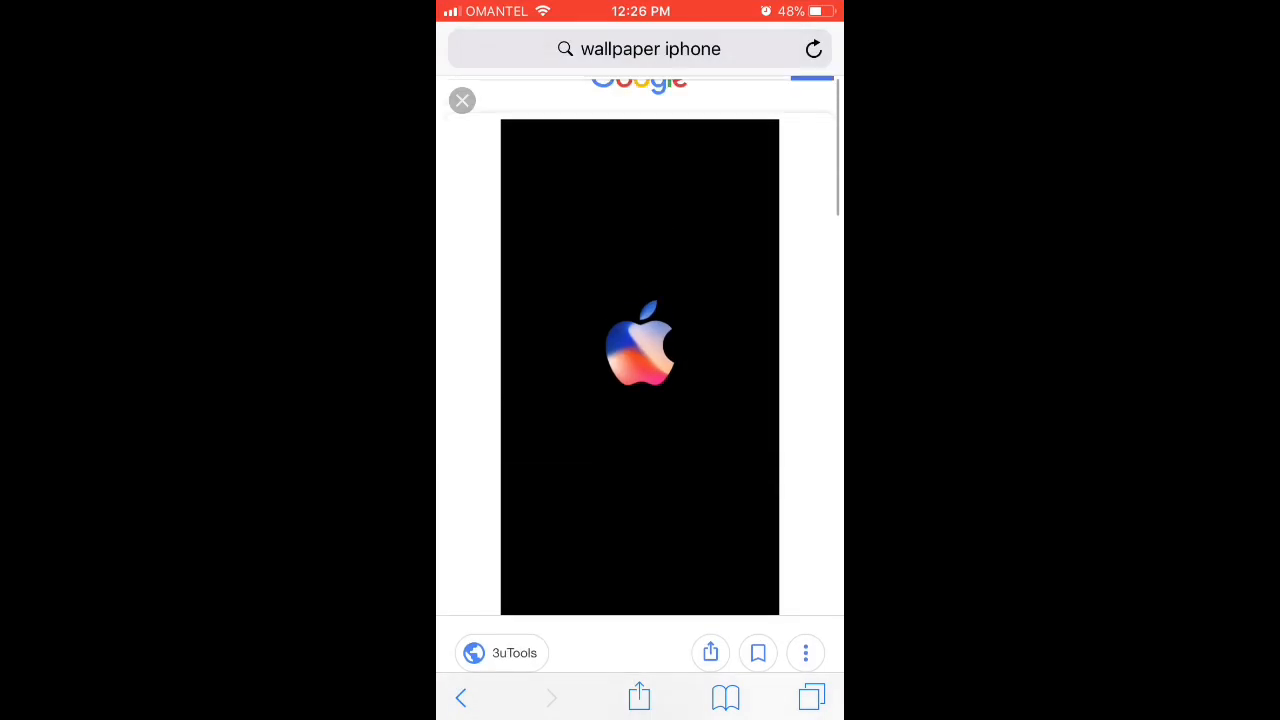
Save the black Apple-logo wallpaper from Google Images to the photo library.
{"action": "scroll", "scroll_direction": "down", "scroll_amount": 3}
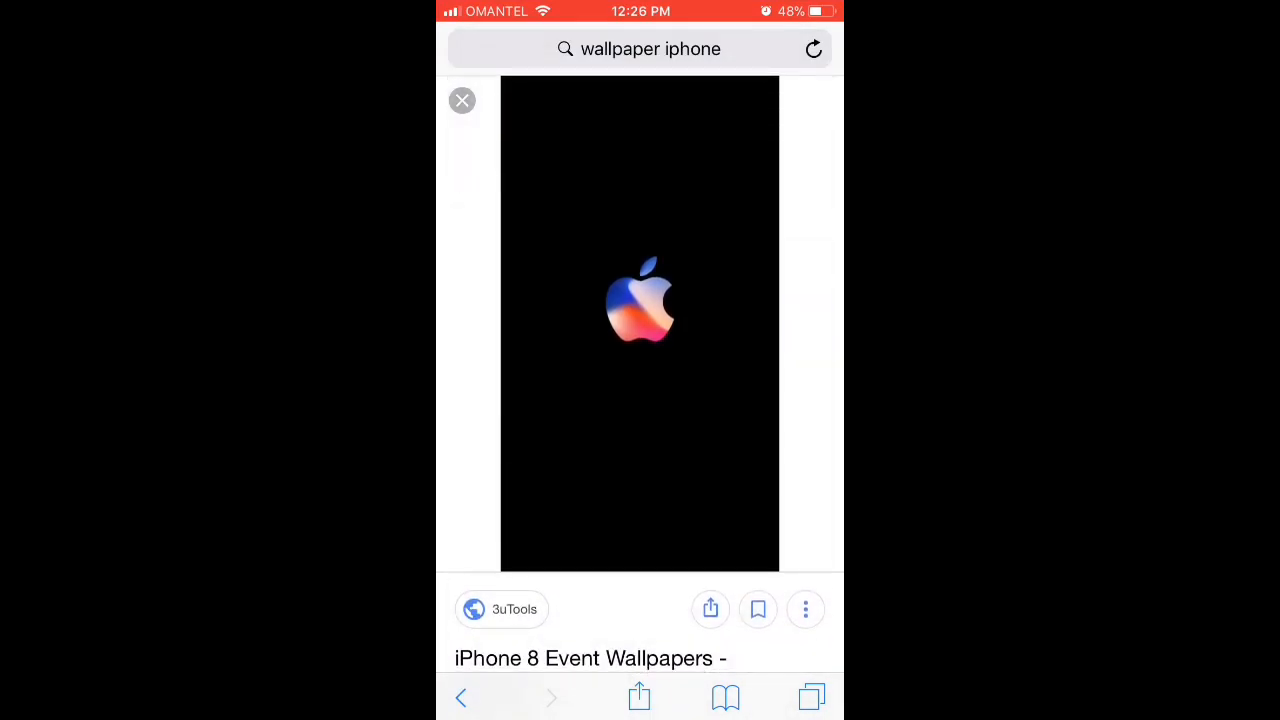
{"action": "left_click", "coordinate": [640, 300]}
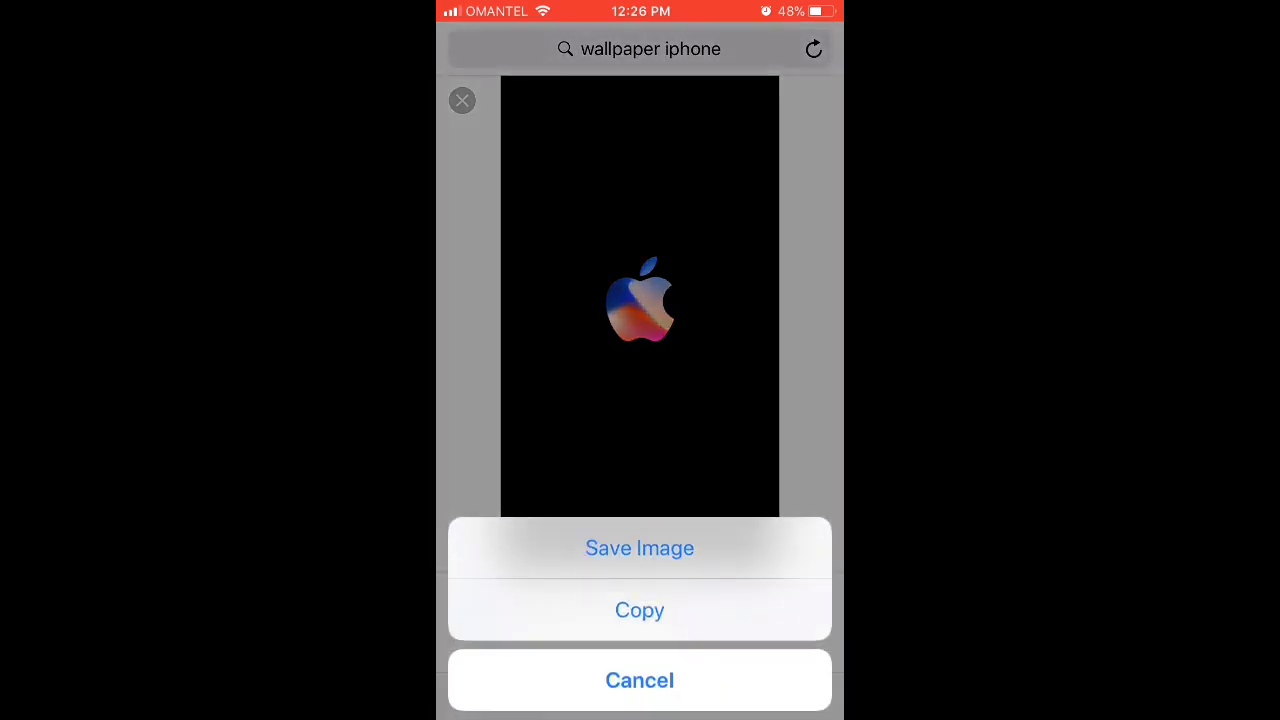
{"action": "left_click", "coordinate": [639, 680]}
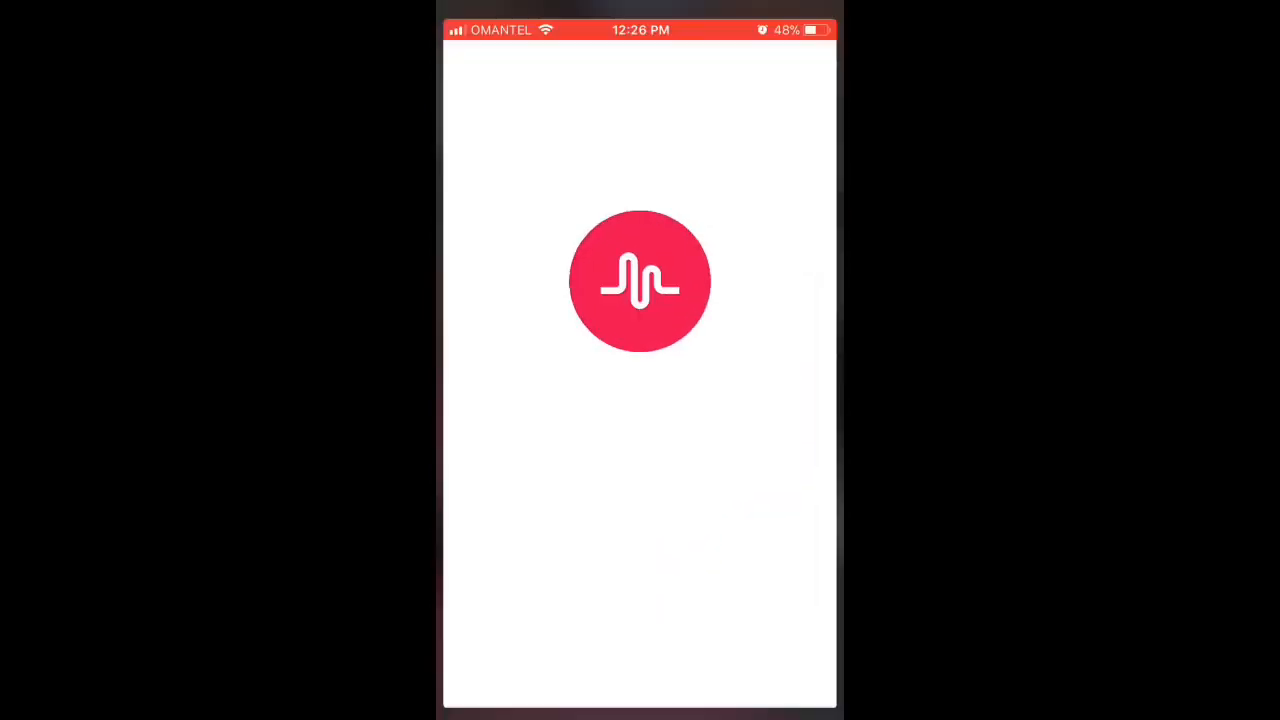
Search musical.ly for 'Slo-mo' and open the slow motion audios account.
{"action": "type", "text": "s"}
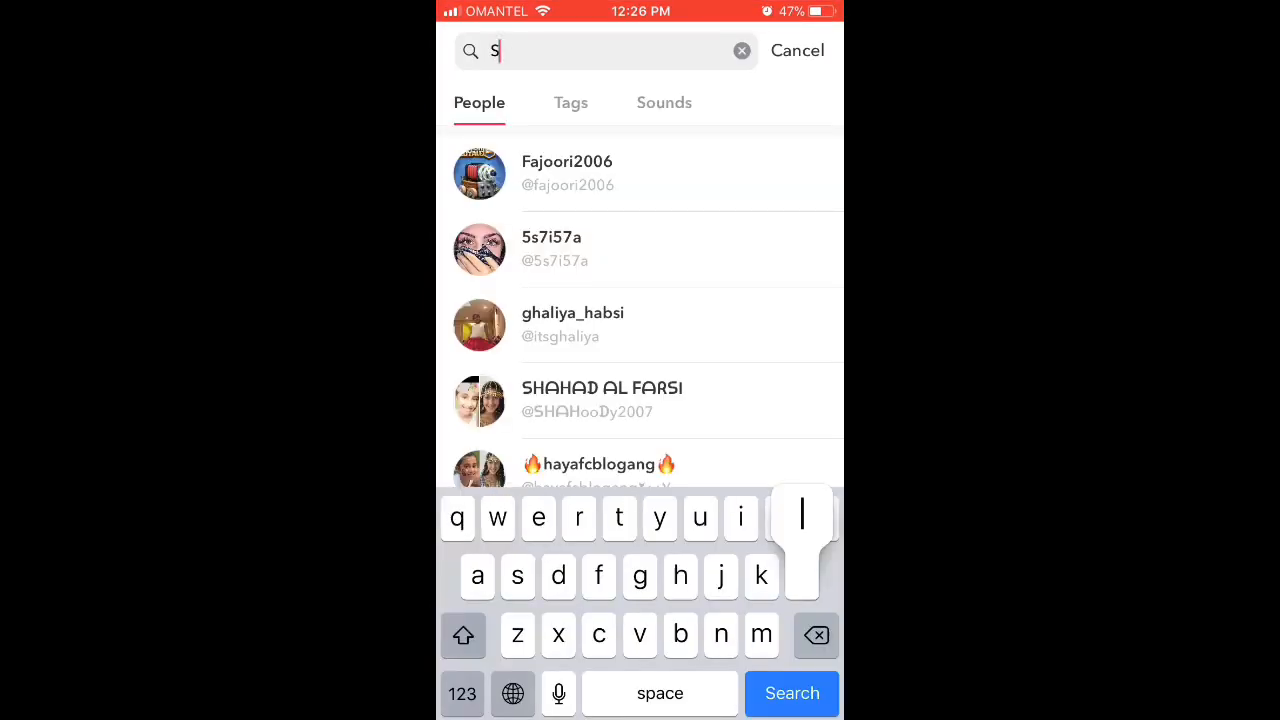
{"action": "type", "text": "lo"}
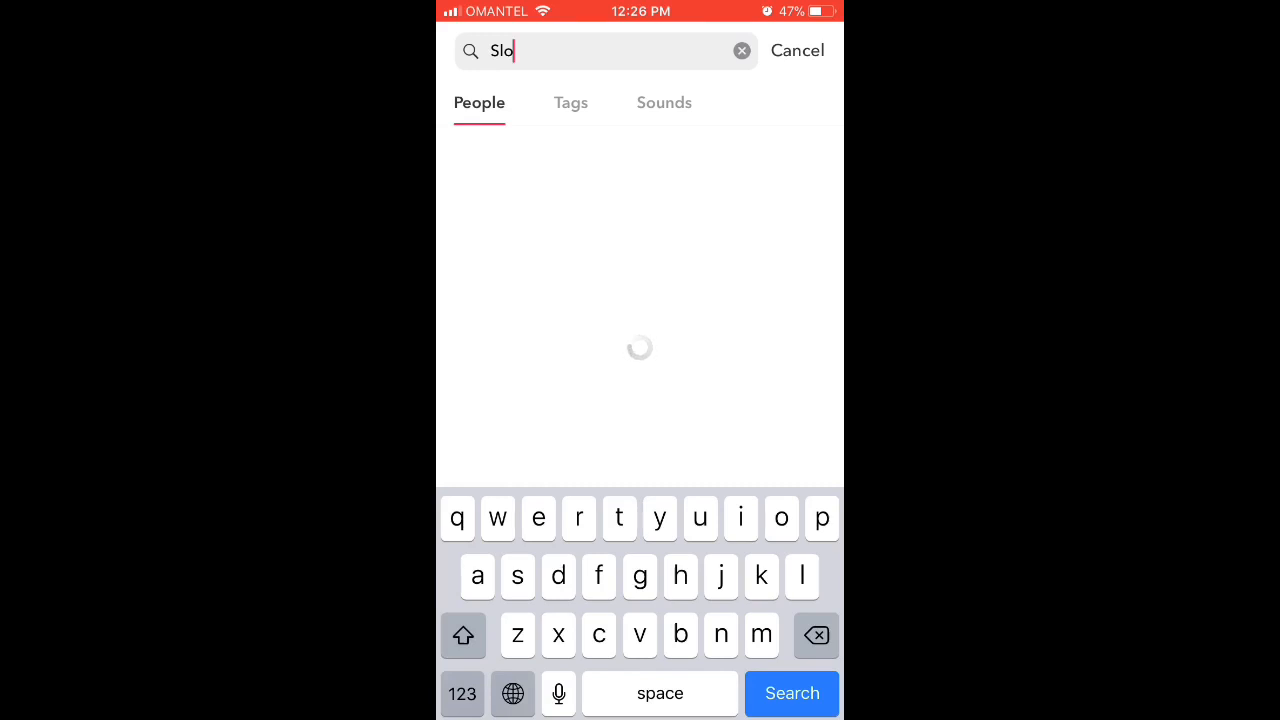
{"action": "type", "text": "-mo"}
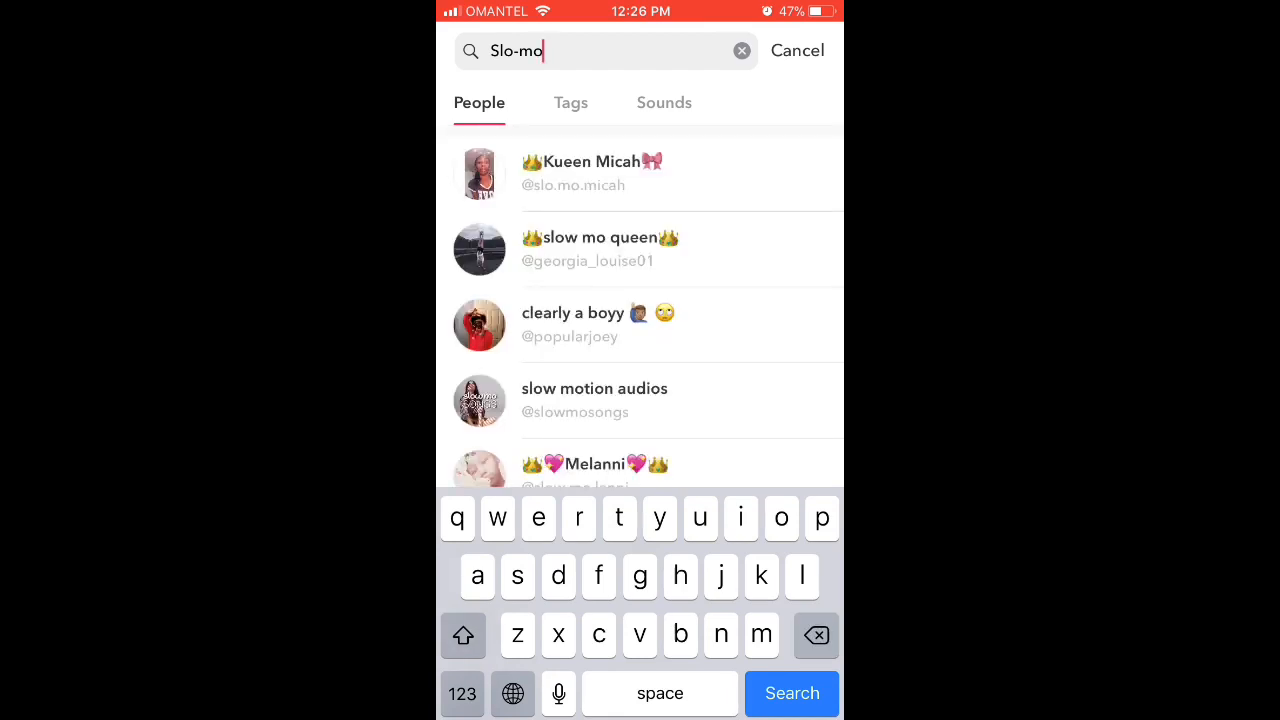
{"action": "left_click", "coordinate": [640, 400]}
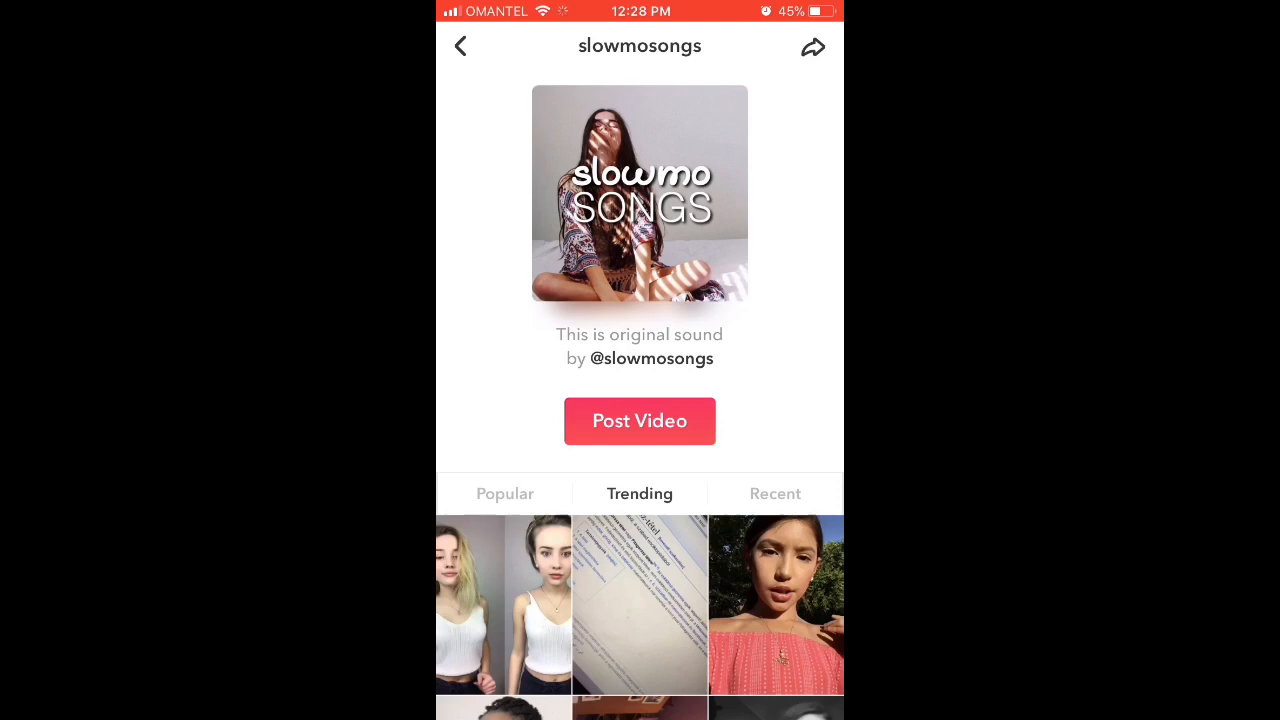
Record an EPIC-speed clip with the slowmosongs sound and save it as private.
{"action": "left_click", "coordinate": [639, 421]}
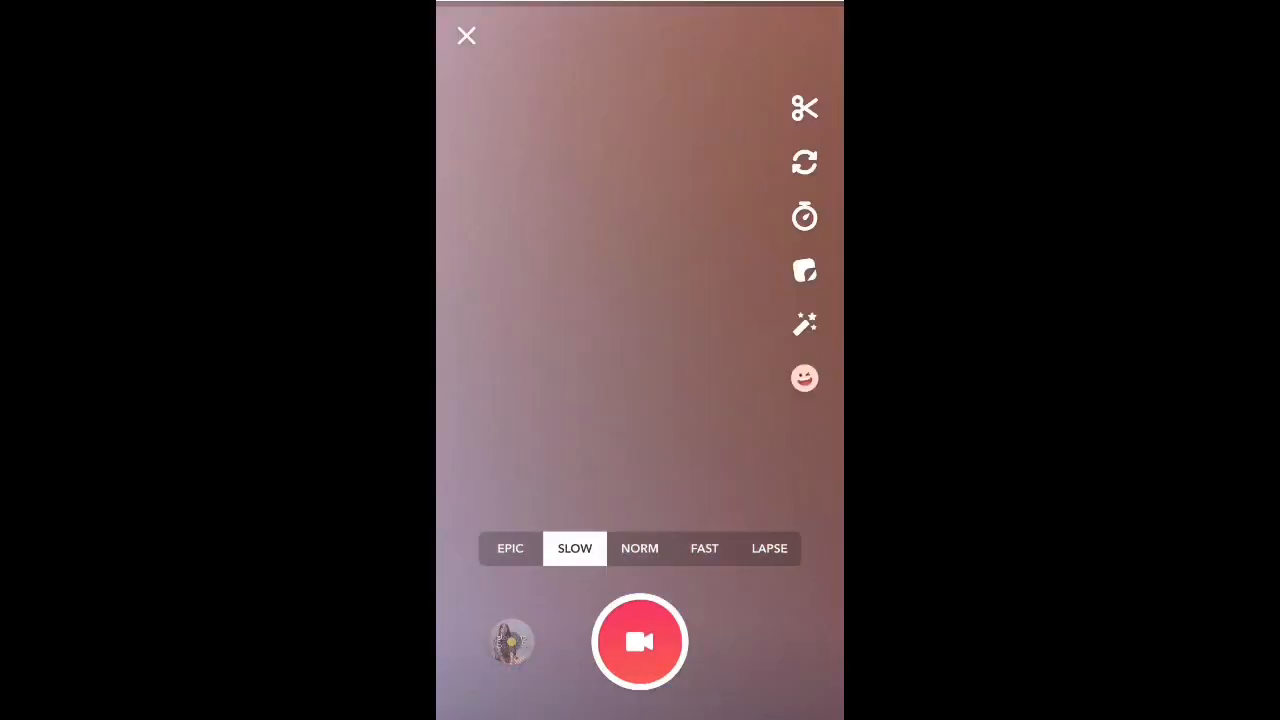
{"action": "left_click", "coordinate": [510, 547]}
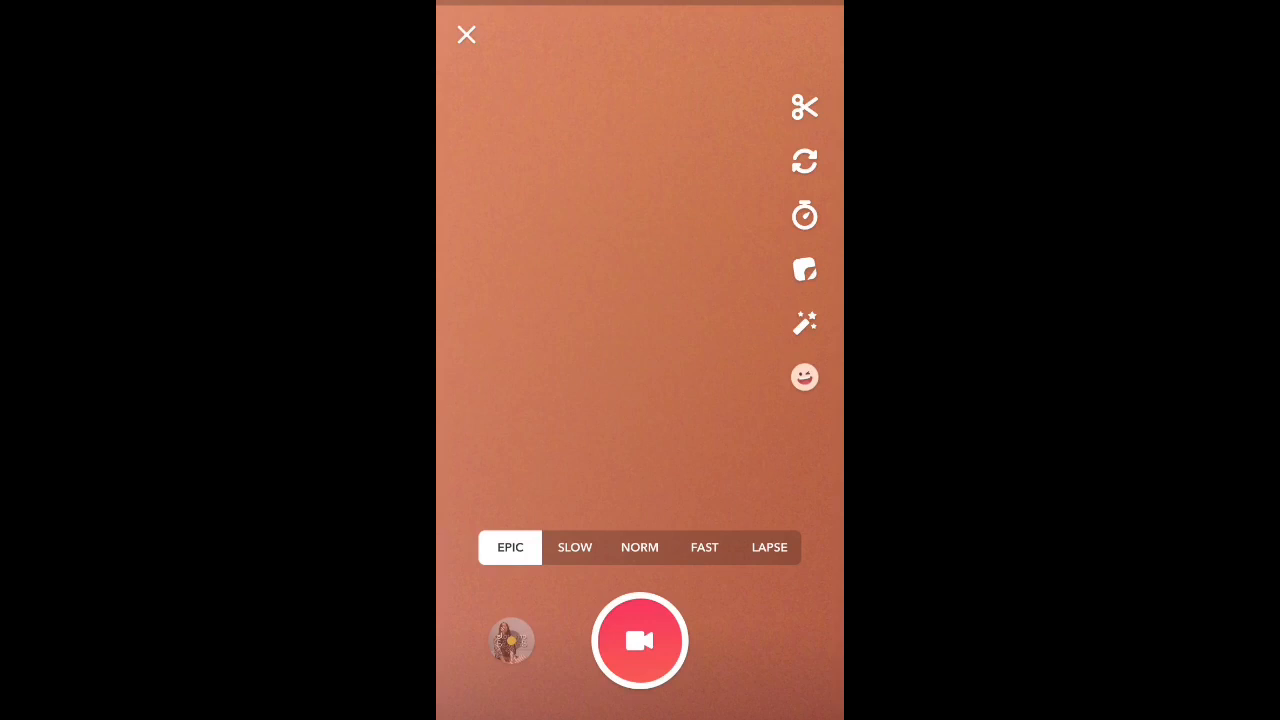
{"action": "left_click", "coordinate": [639, 640]}
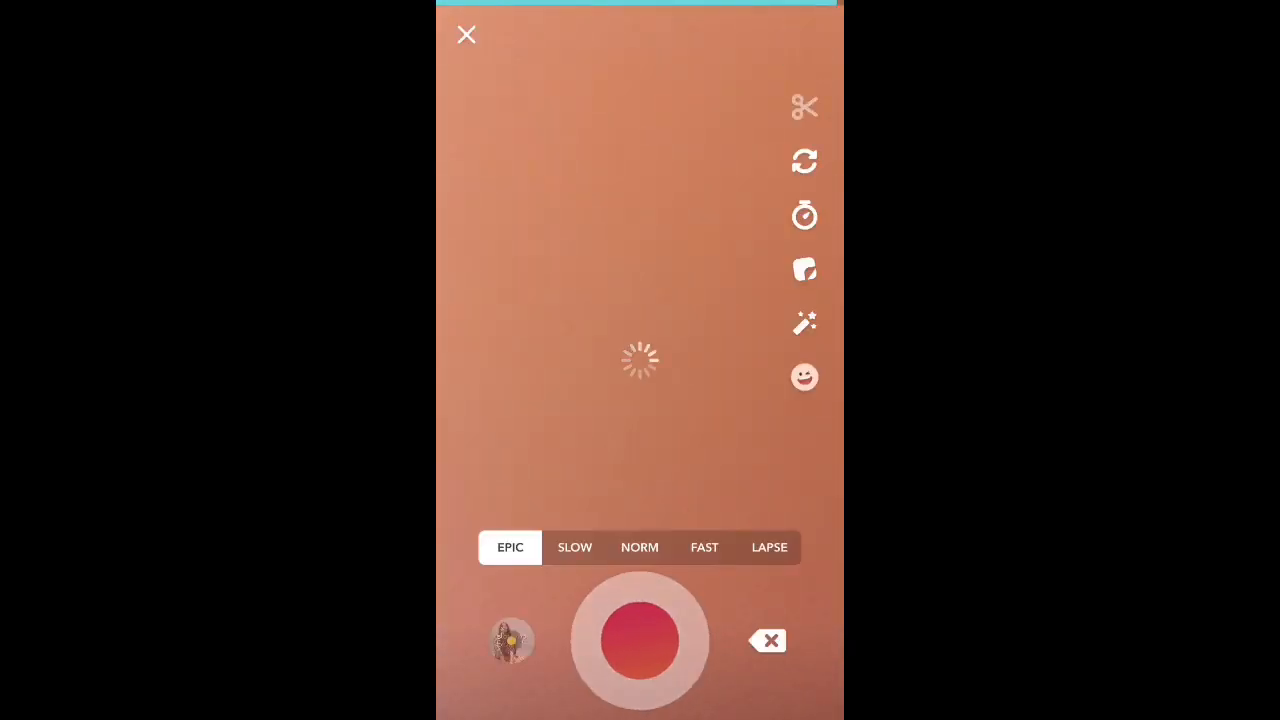
{"action": "left_click", "coordinate": [640, 640]}
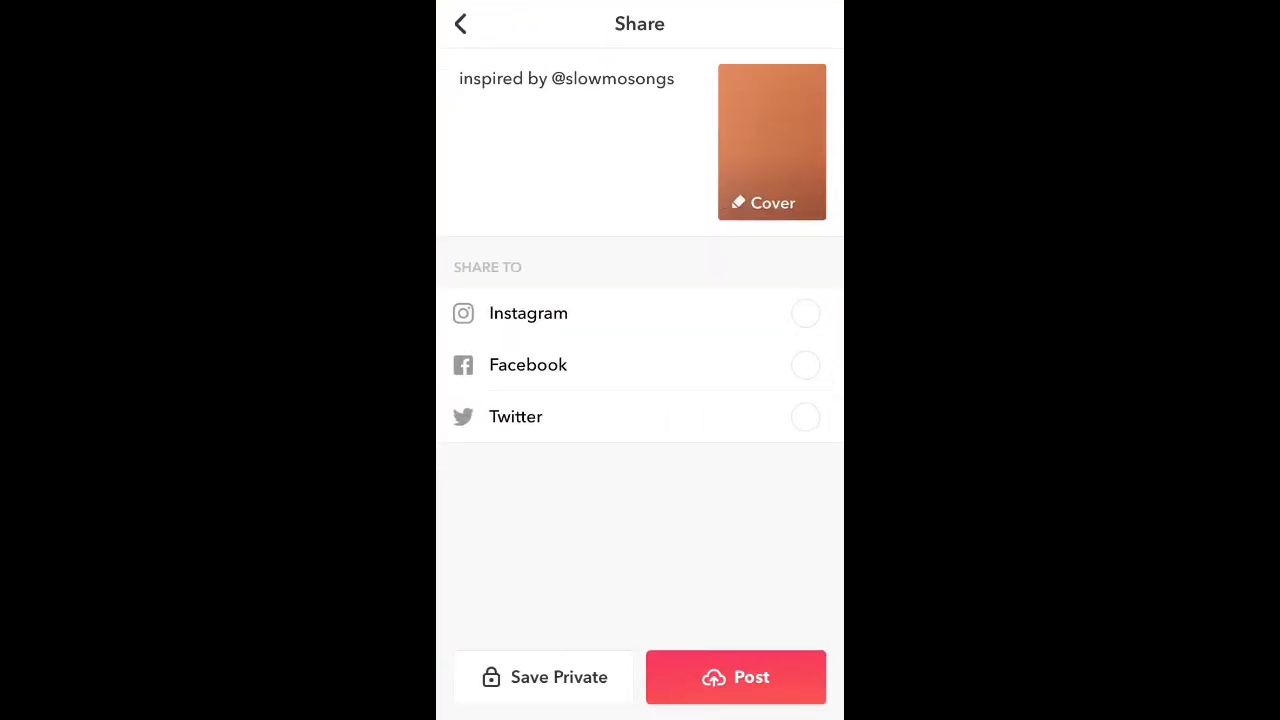
{"action": "left_click", "coordinate": [543, 677]}
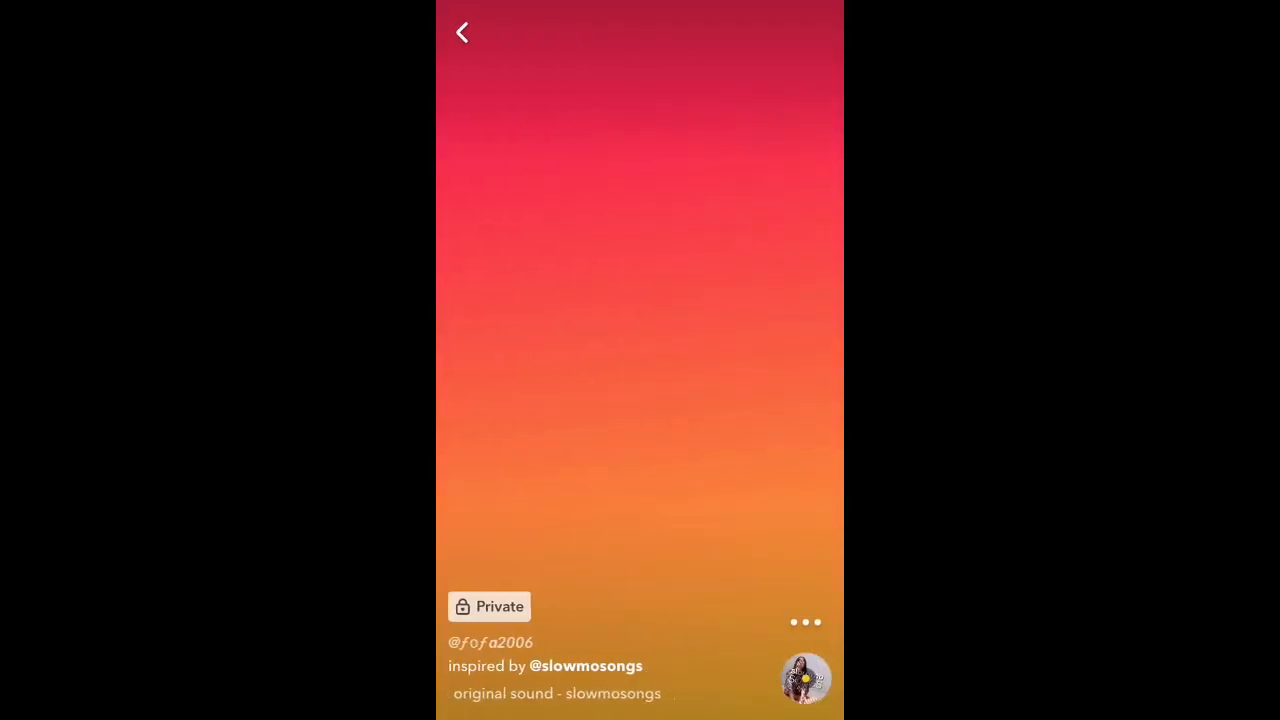
{"action": "left_click", "coordinate": [805, 621]}
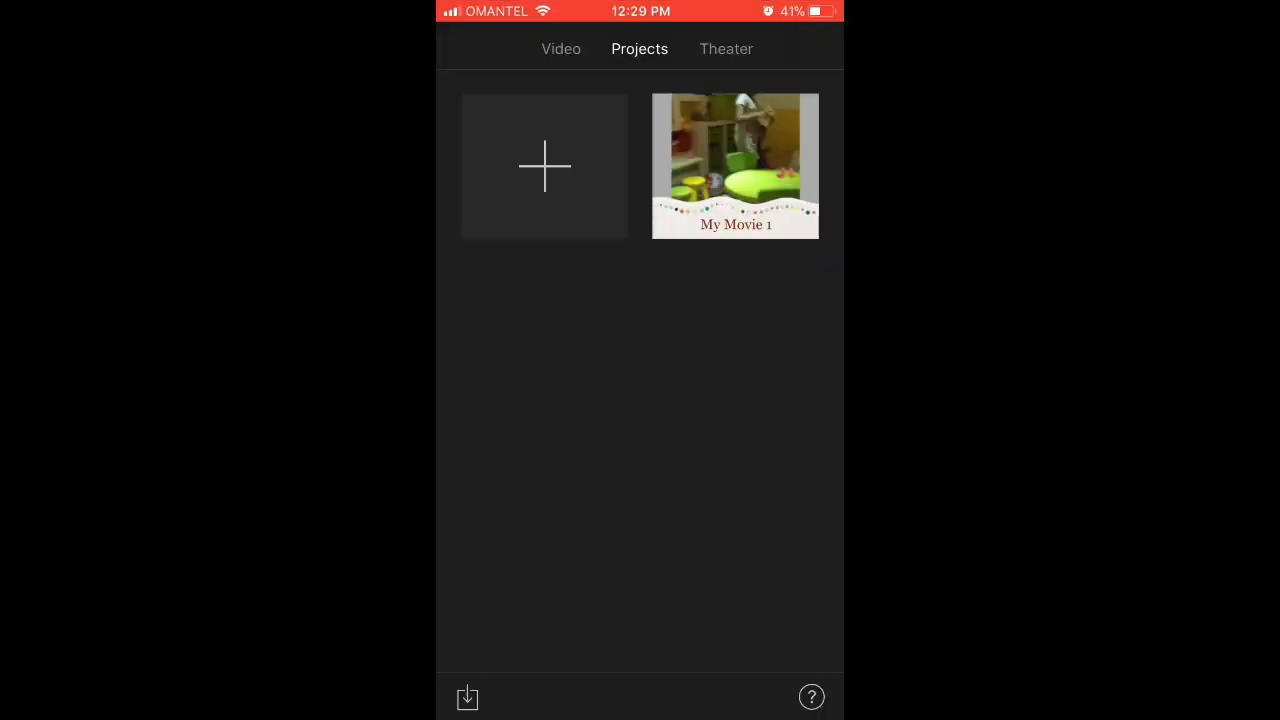
Create a new iMovie project from the orange musical.ly clip and the Apple image.
{"action": "left_click", "coordinate": [544, 166]}
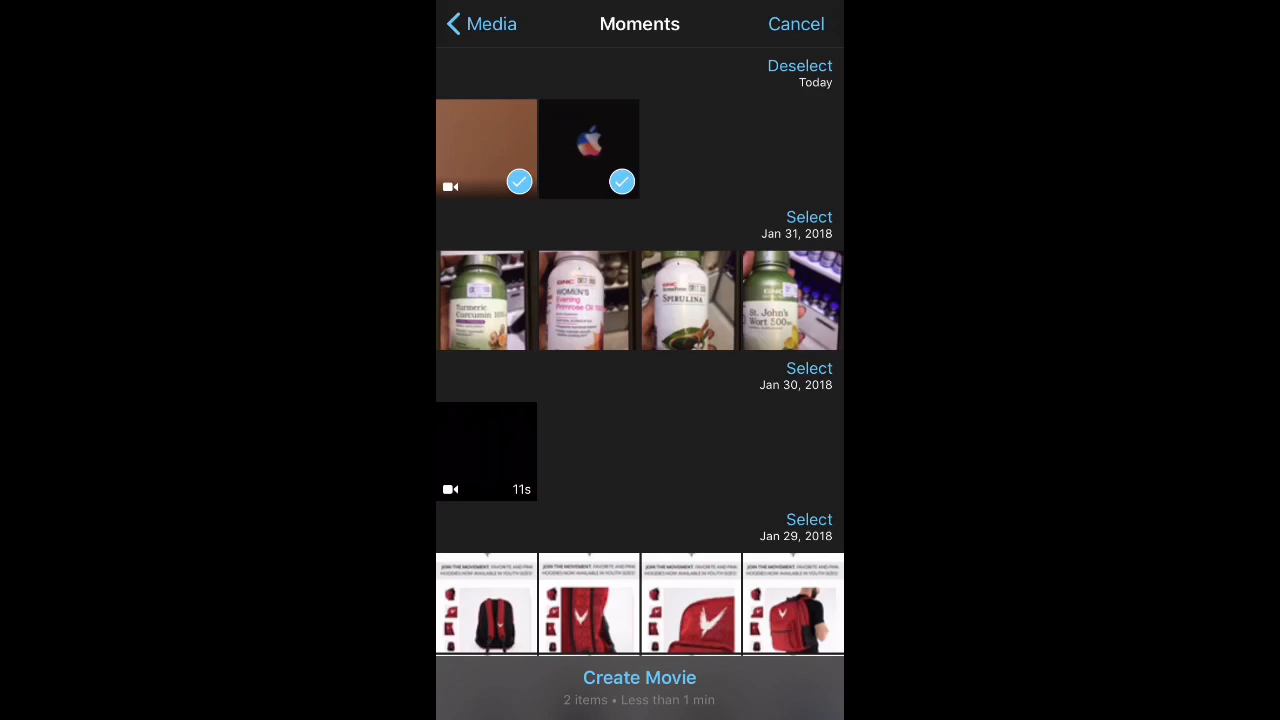
{"action": "left_click", "coordinate": [639, 678]}
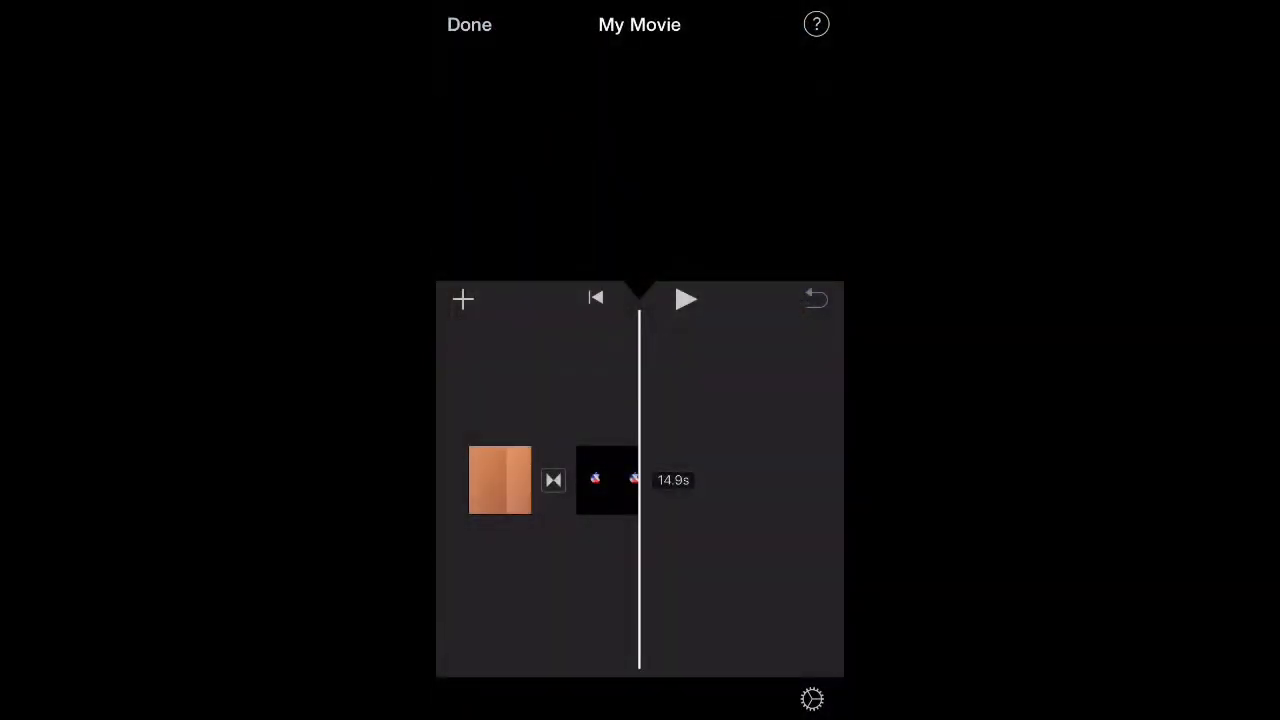
{"action": "left_click", "coordinate": [552, 480]}
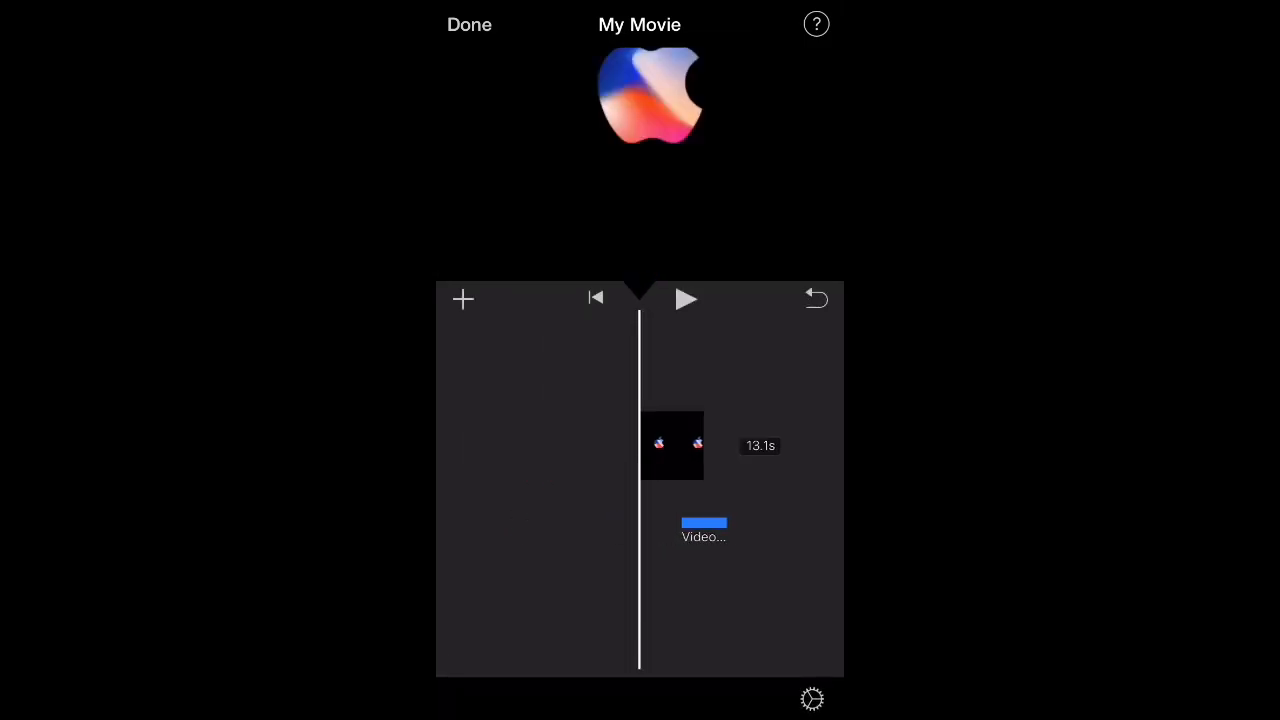
Preview the movie, keep the detached audio, and trim the Apple clip to 8.1s.
{"action": "left_click", "coordinate": [686, 298]}
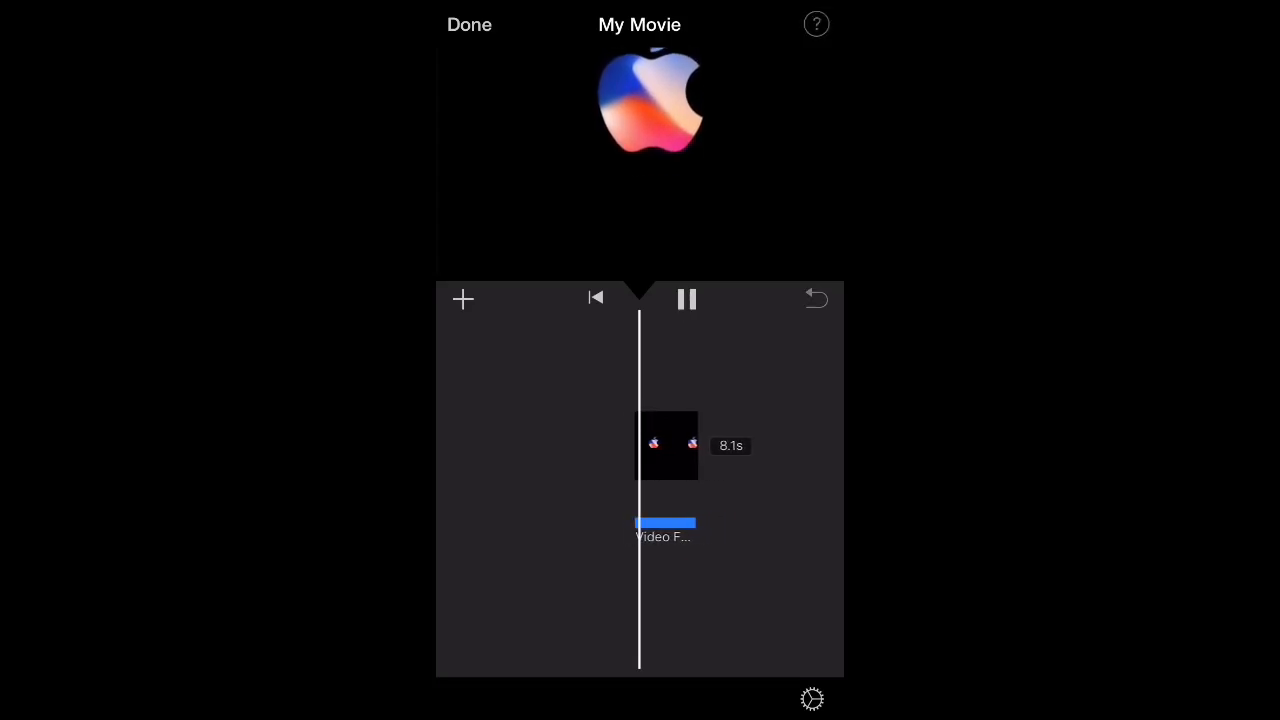
{"action": "left_click", "coordinate": [687, 298]}
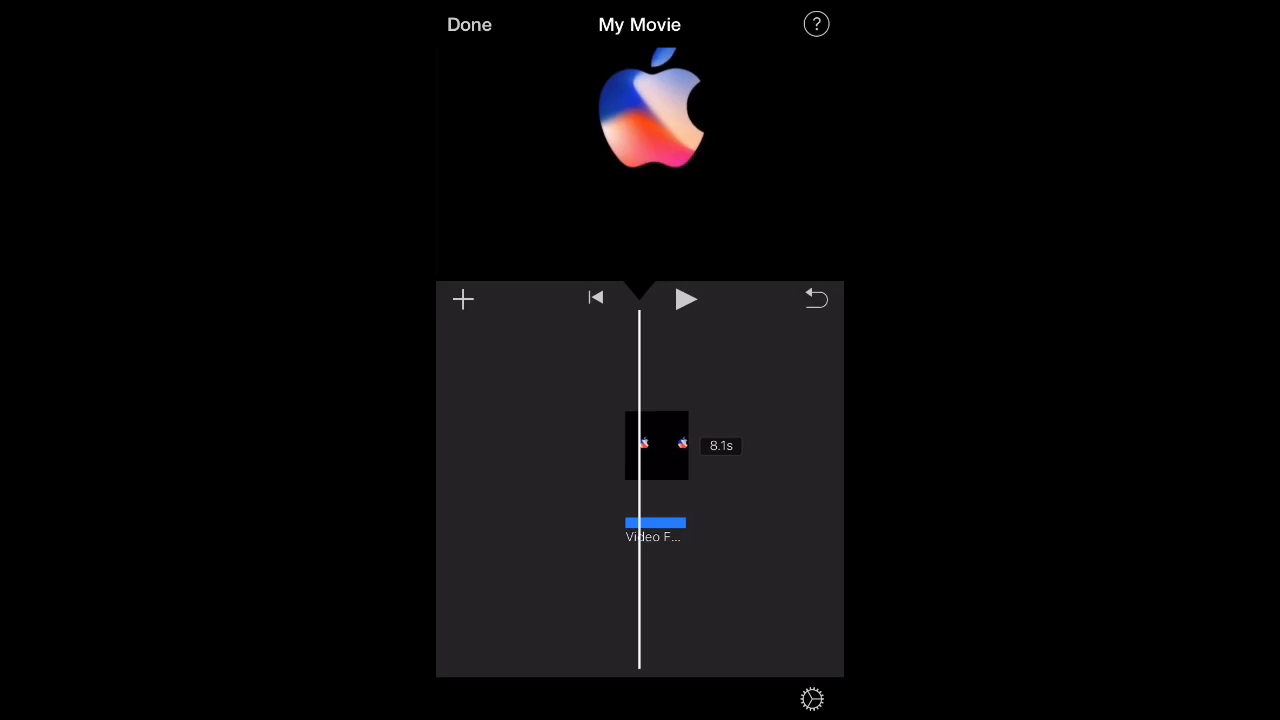
{"action": "left_click", "coordinate": [654, 522]}
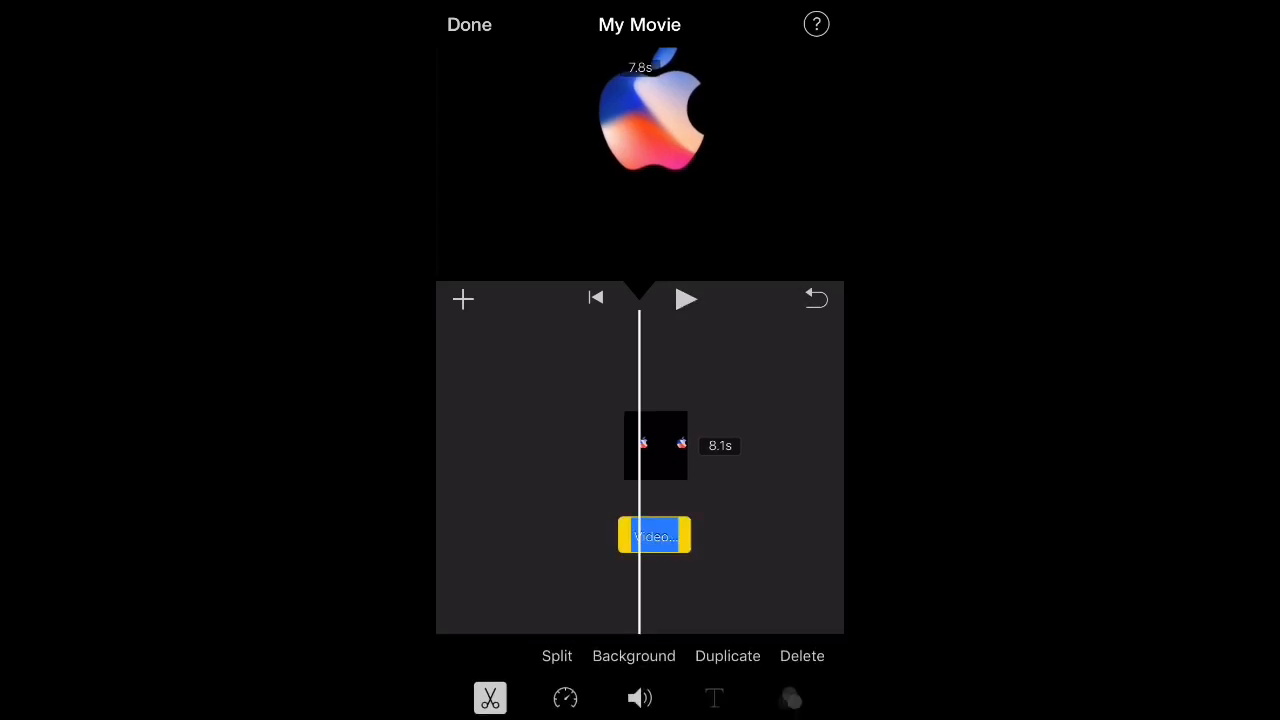
{"action": "left_click", "coordinate": [686, 299]}
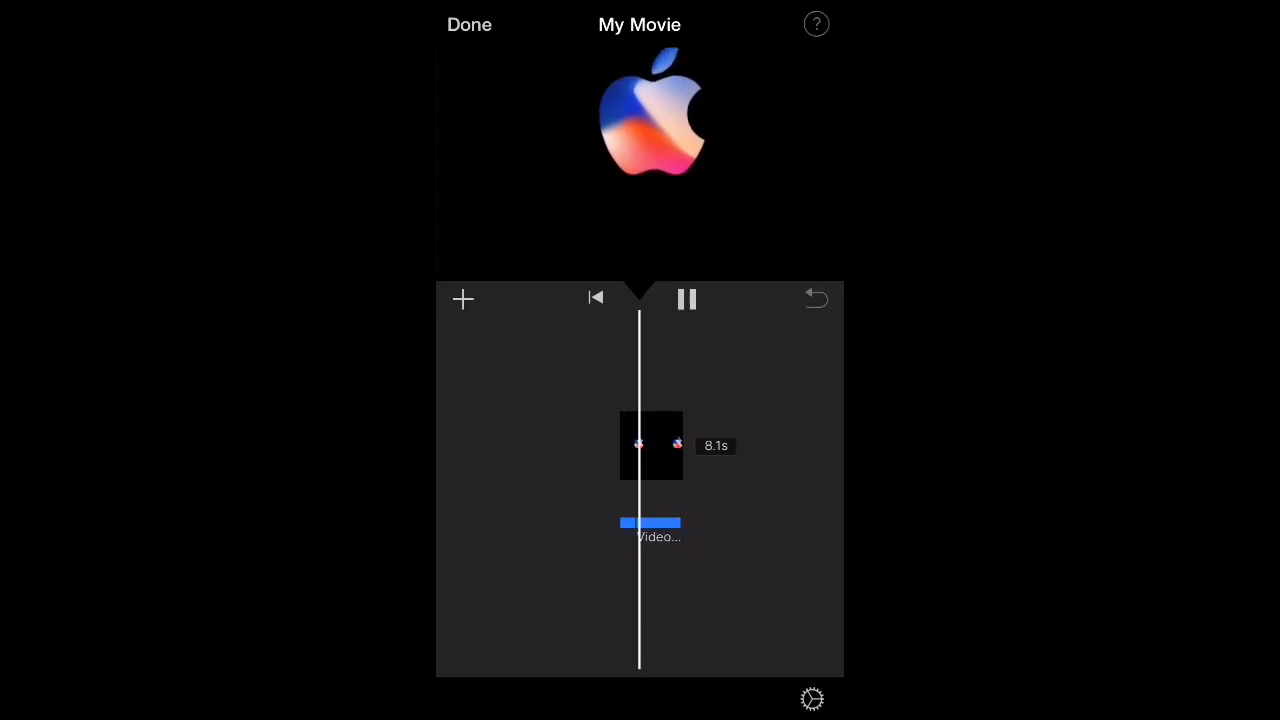
{"action": "left_click", "coordinate": [687, 298]}
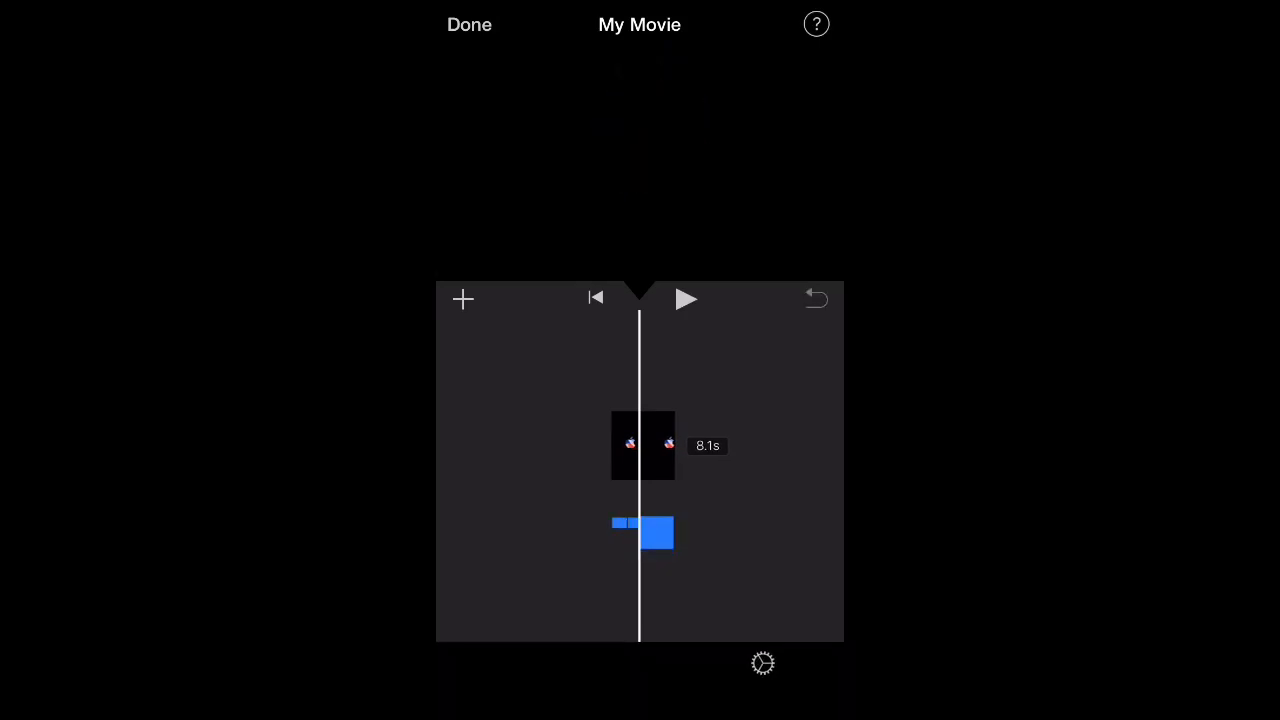
{"action": "left_click", "coordinate": [655, 532]}
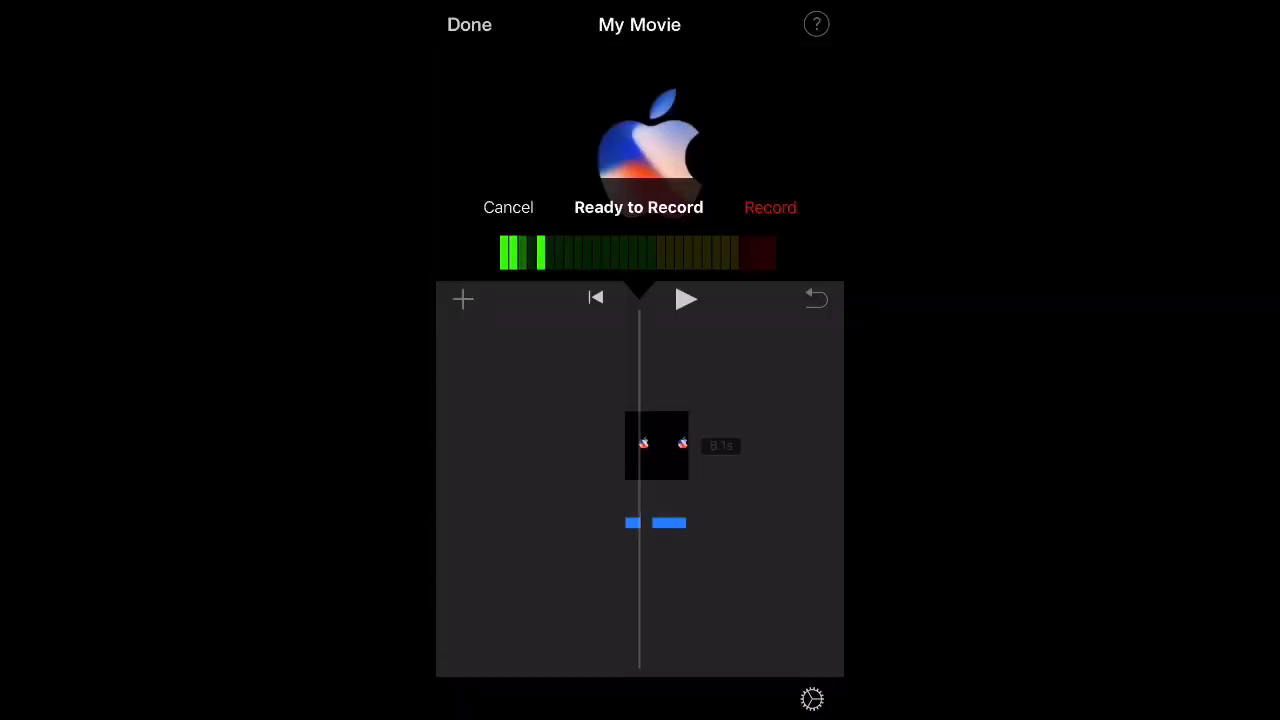
Record a short voice-over for the Apple logo clip and accept it.
{"action": "left_click", "coordinate": [770, 207]}
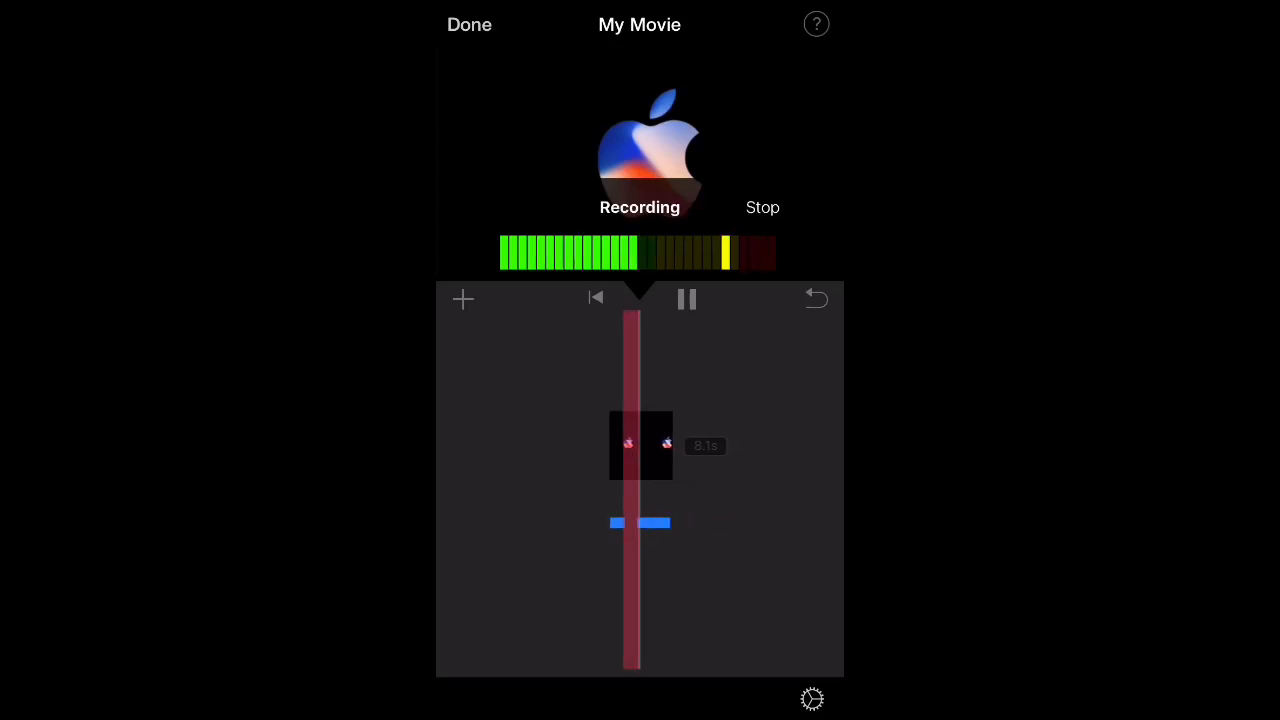
{"action": "left_click", "coordinate": [762, 207]}
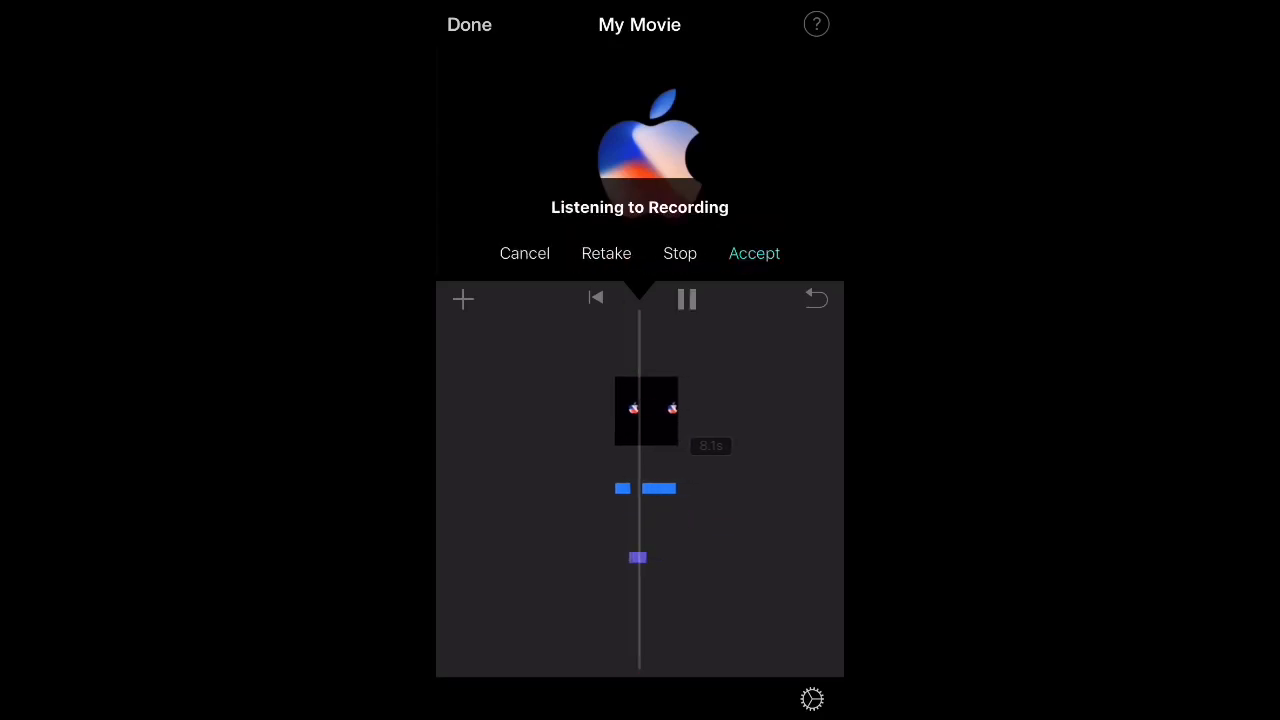
{"action": "left_click", "coordinate": [469, 24]}
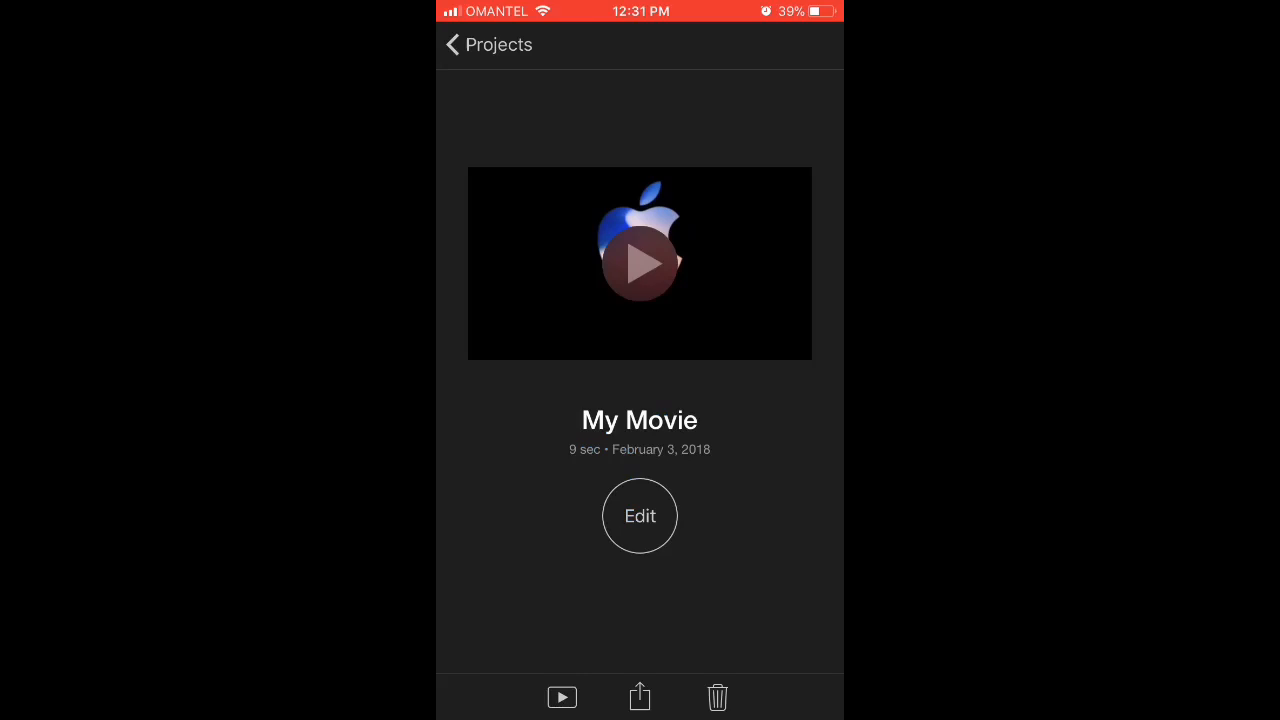
Save the 9-second My Movie as a video at a chosen export size.
{"action": "left_click", "coordinate": [639, 697]}
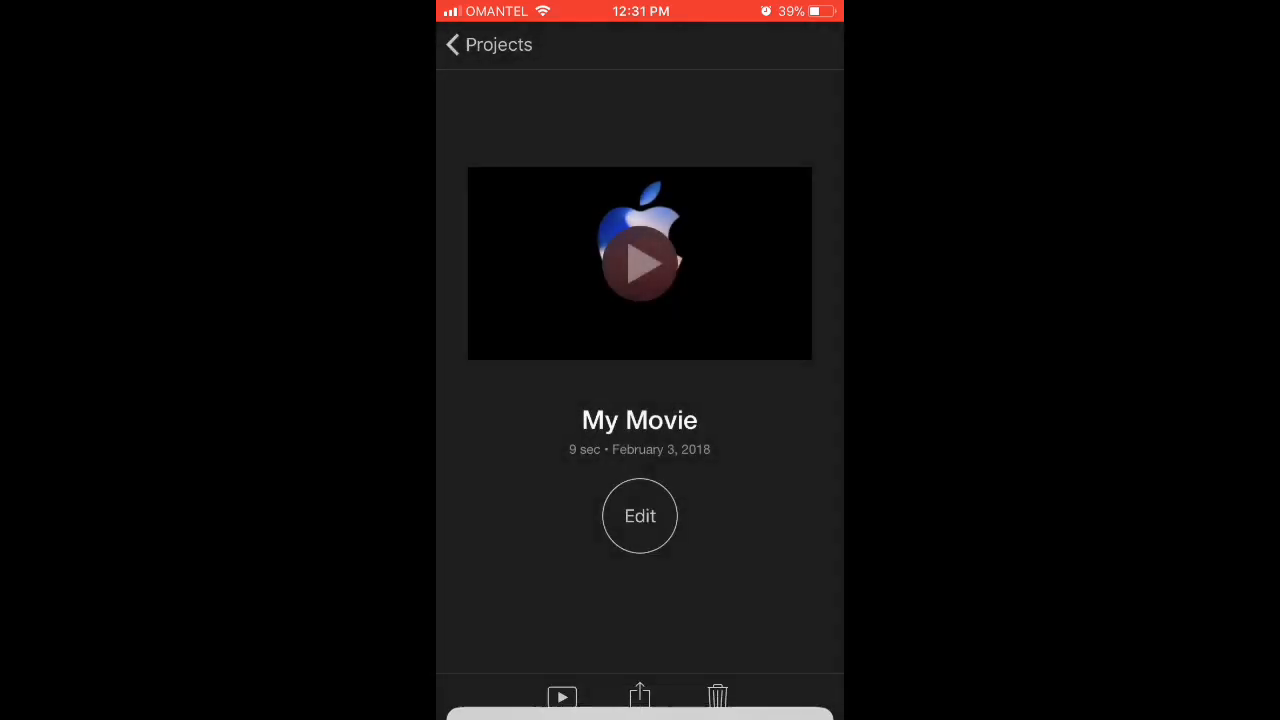
{"action": "left_click", "coordinate": [639, 693]}
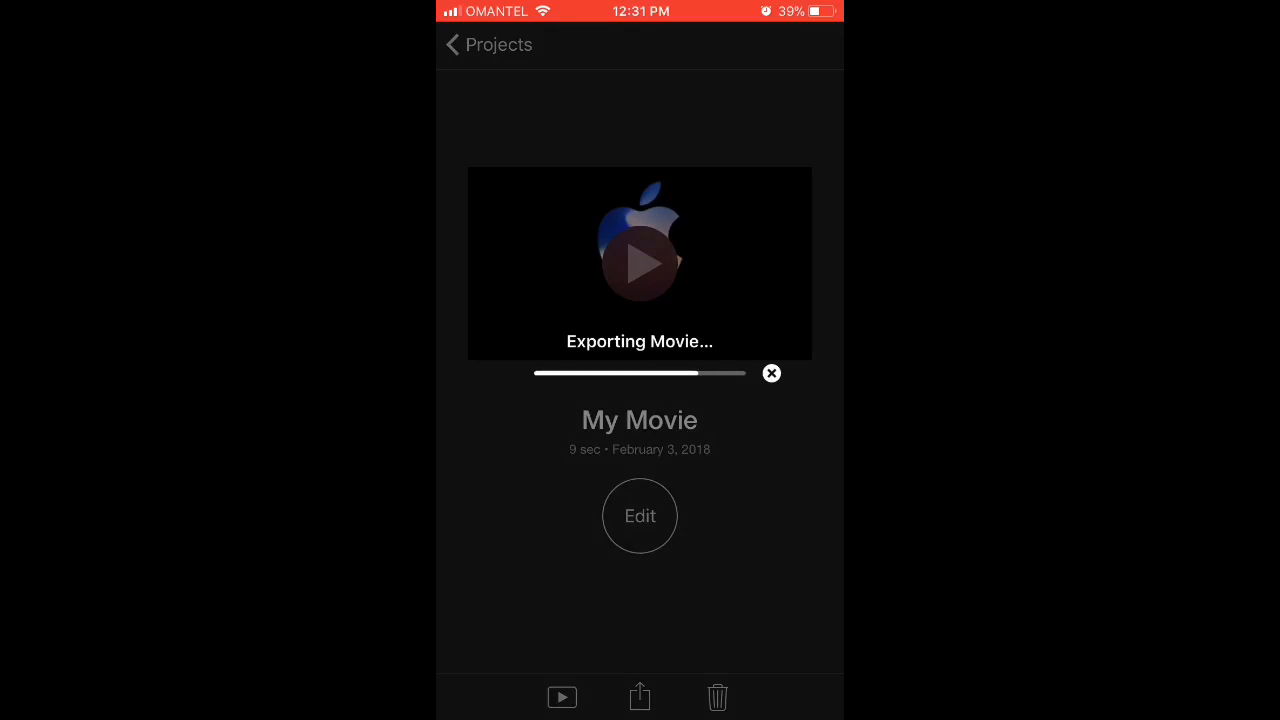
{"action": "left_click", "coordinate": [771, 373]}
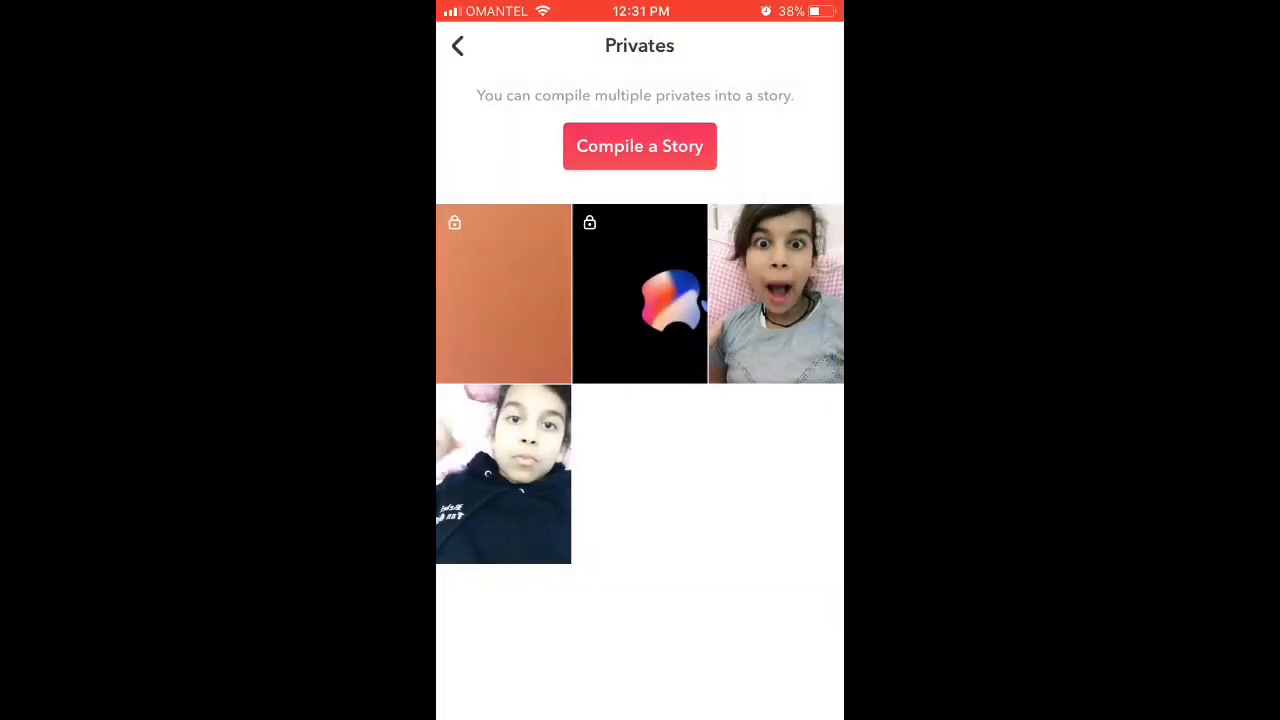
Upload the exported Apple-logo video to musical.ly and save it privately.
{"action": "left_click", "coordinate": [457, 45]}
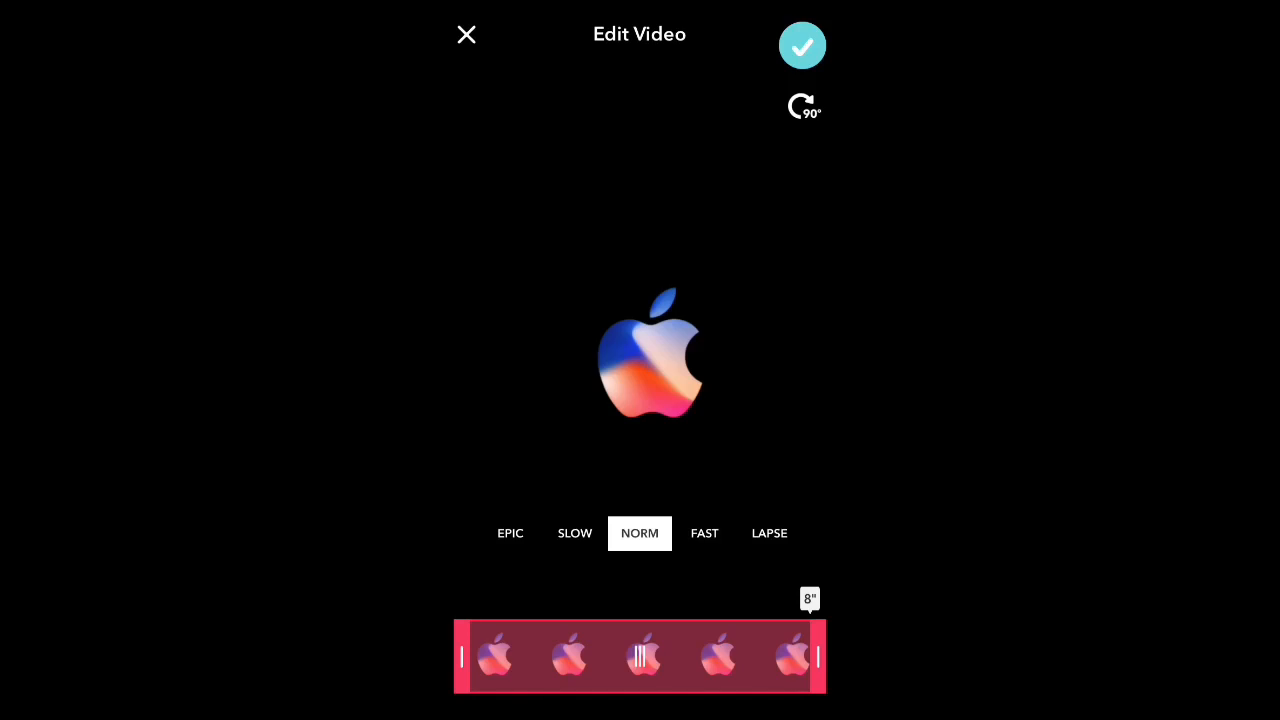
{"action": "left_click", "coordinate": [802, 46]}
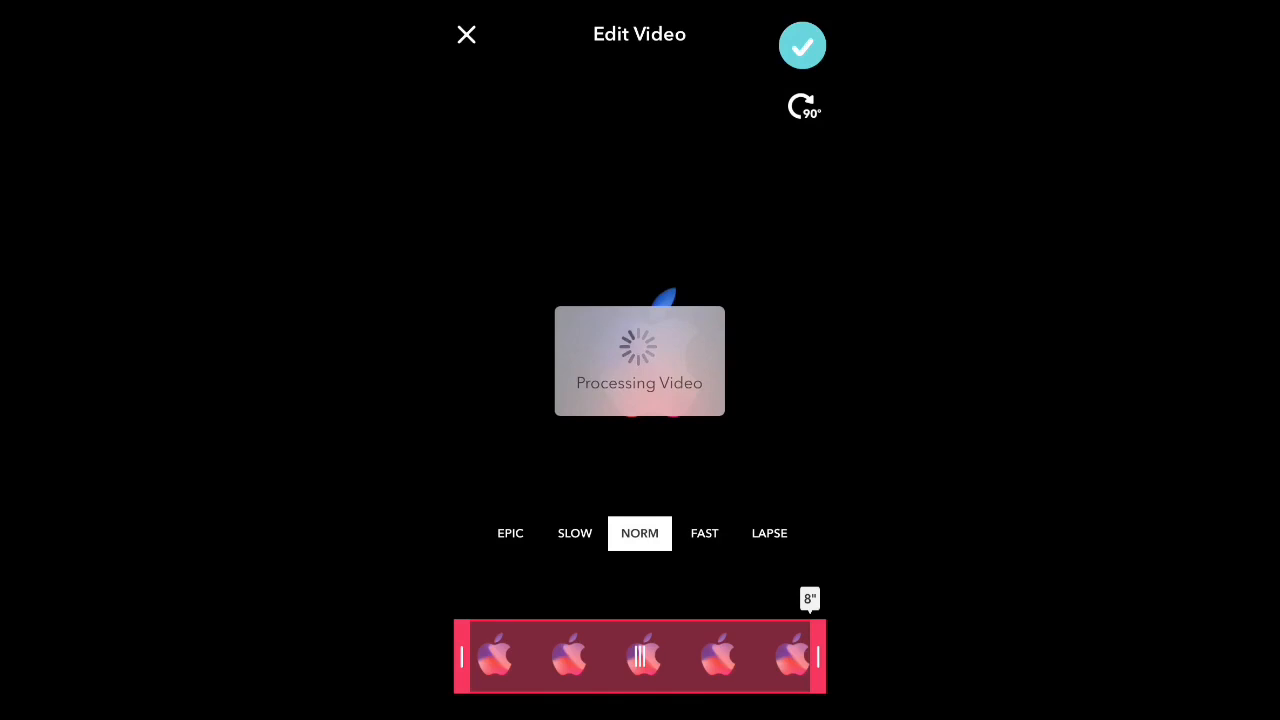
{"action": "left_click", "coordinate": [465, 34]}
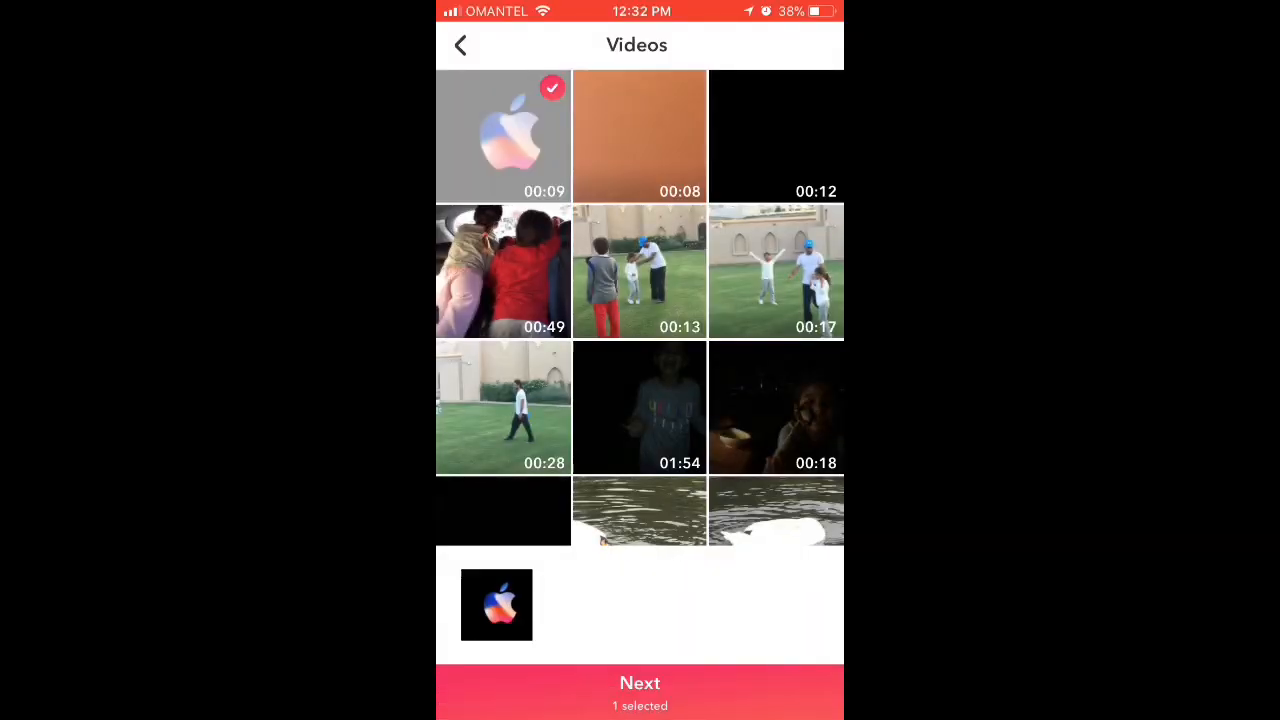
{"action": "left_click", "coordinate": [639, 690]}
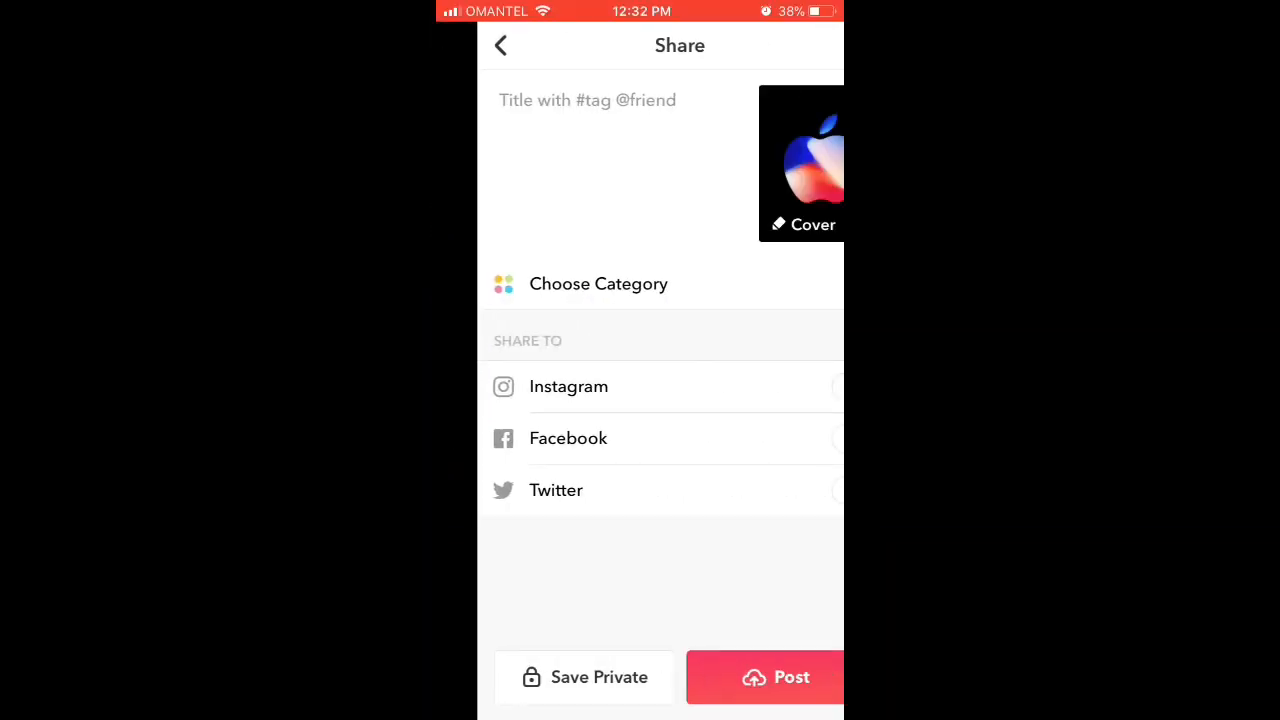
{"action": "left_click", "coordinate": [583, 677]}
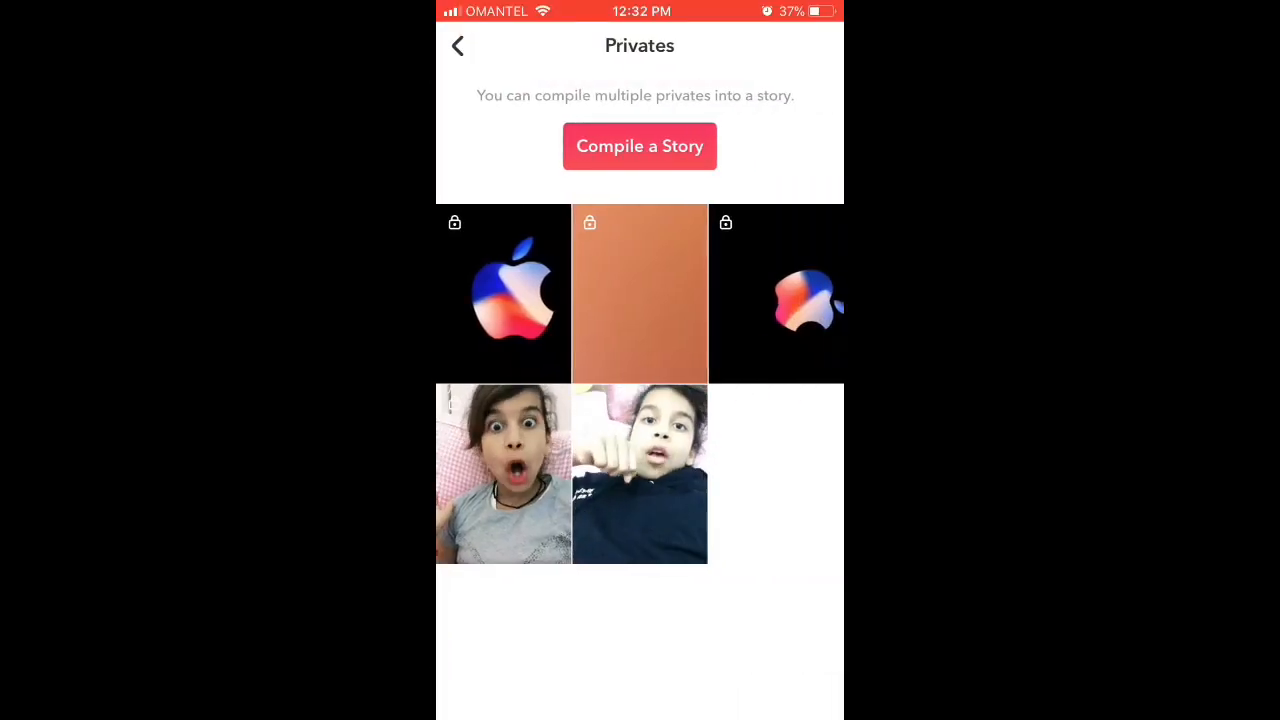
{"action": "left_click", "coordinate": [503, 293]}
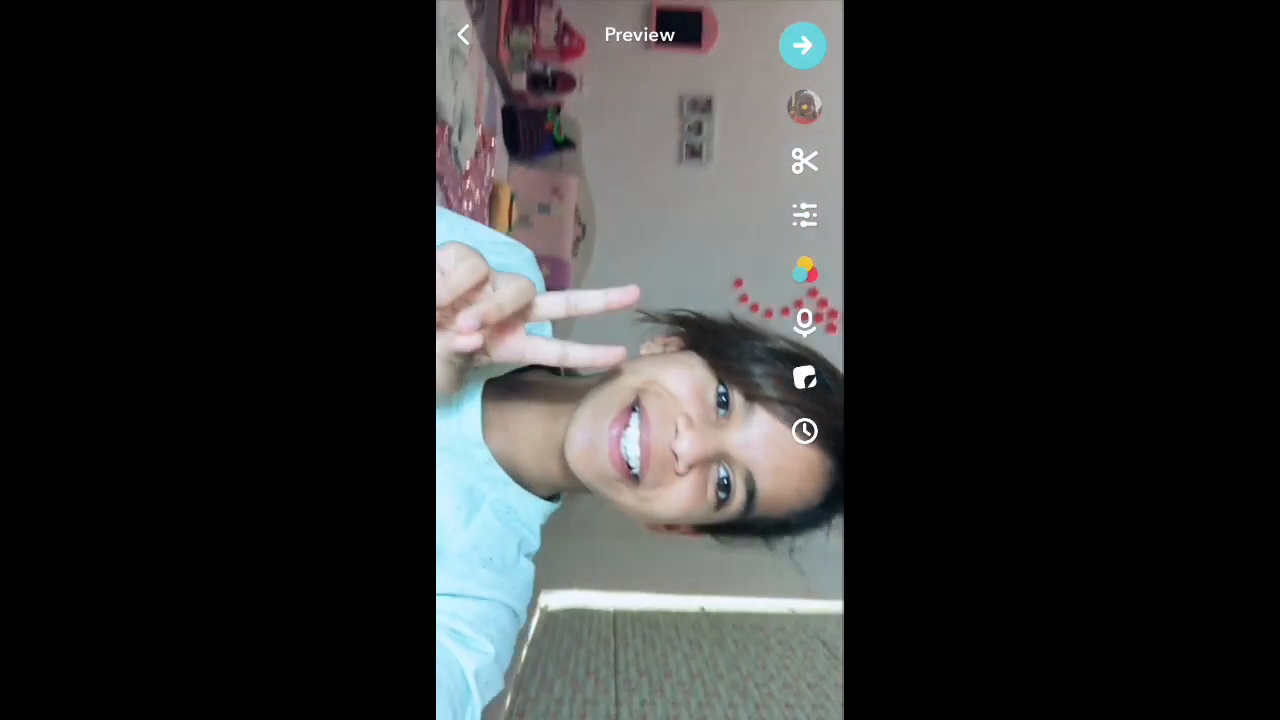
Caption the video '#FofaFam #like #slowmotion #slomo #follow', fixing the slowmotion typo.
{"action": "left_click", "coordinate": [802, 45]}
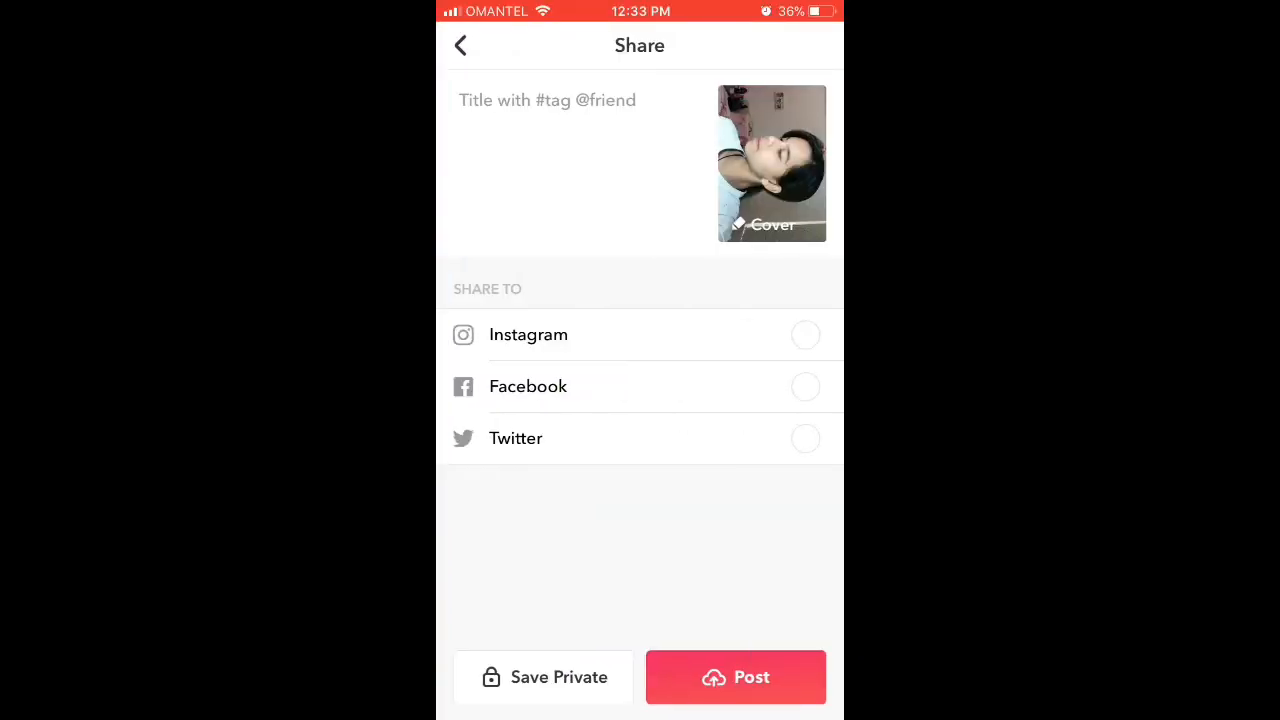
{"action": "left_click", "coordinate": [547, 100]}
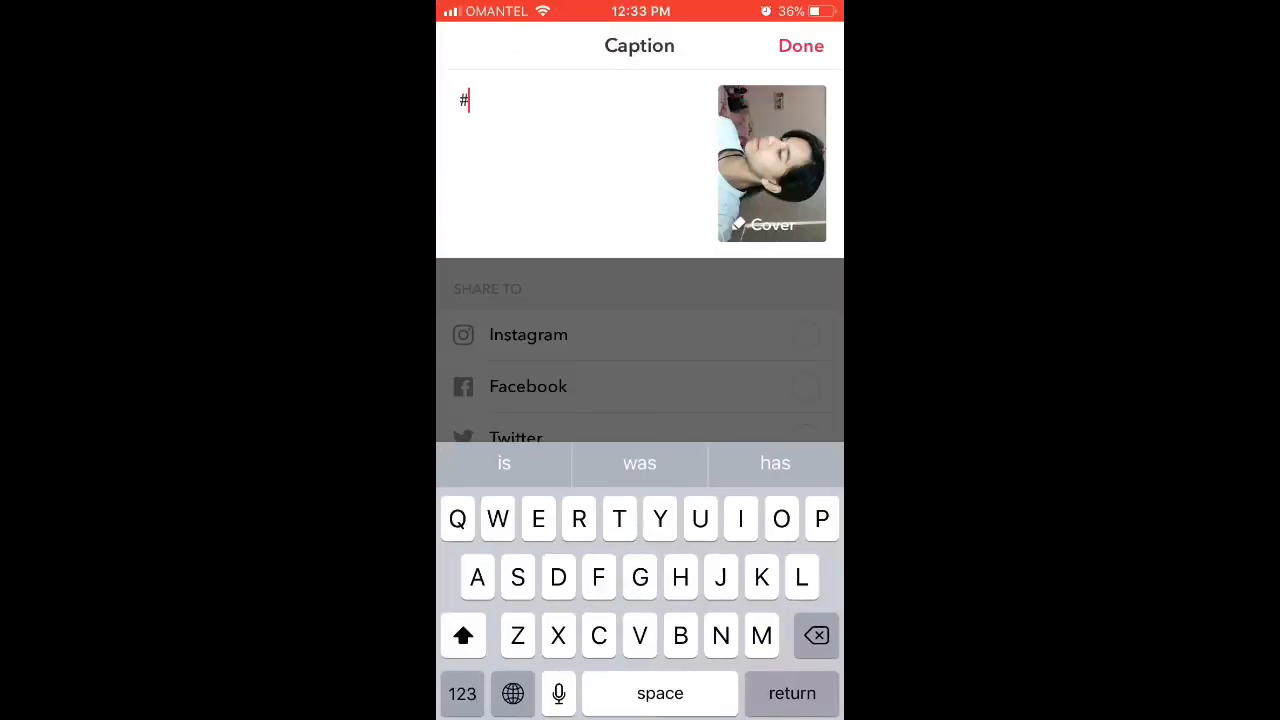
{"action": "type", "text": "FofaFam #"}
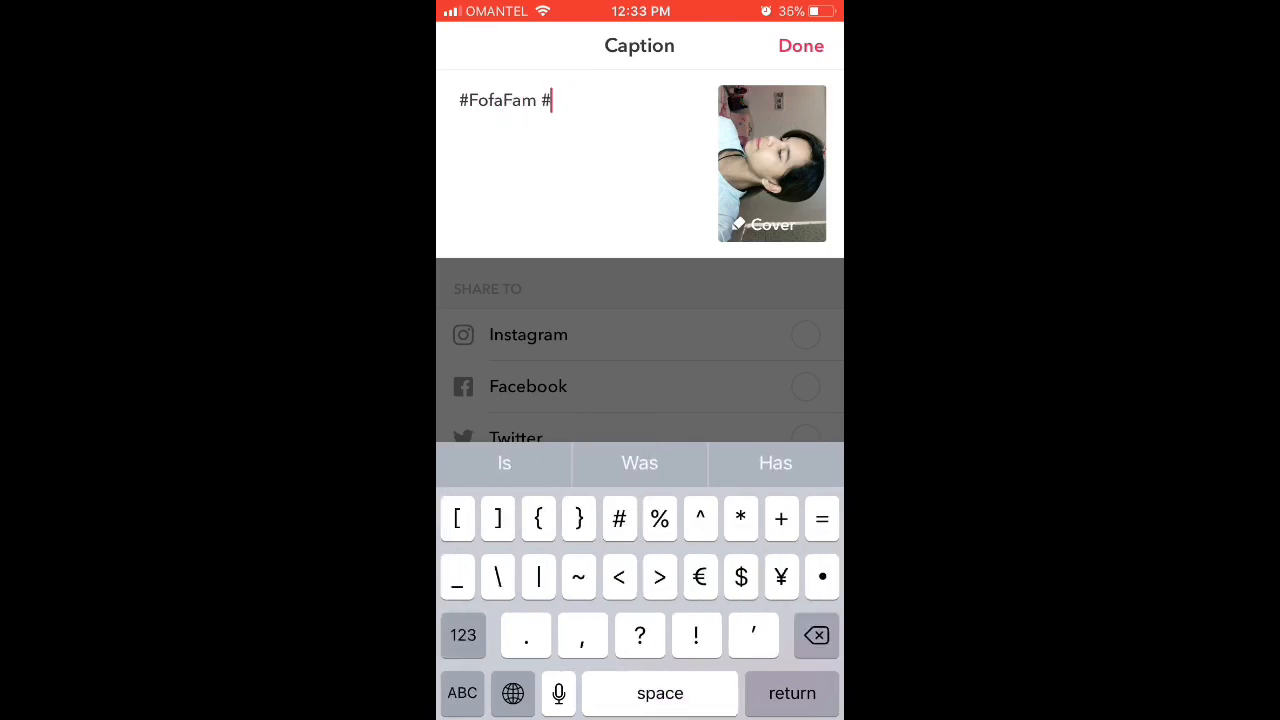
{"action": "type", "text": "like #"}
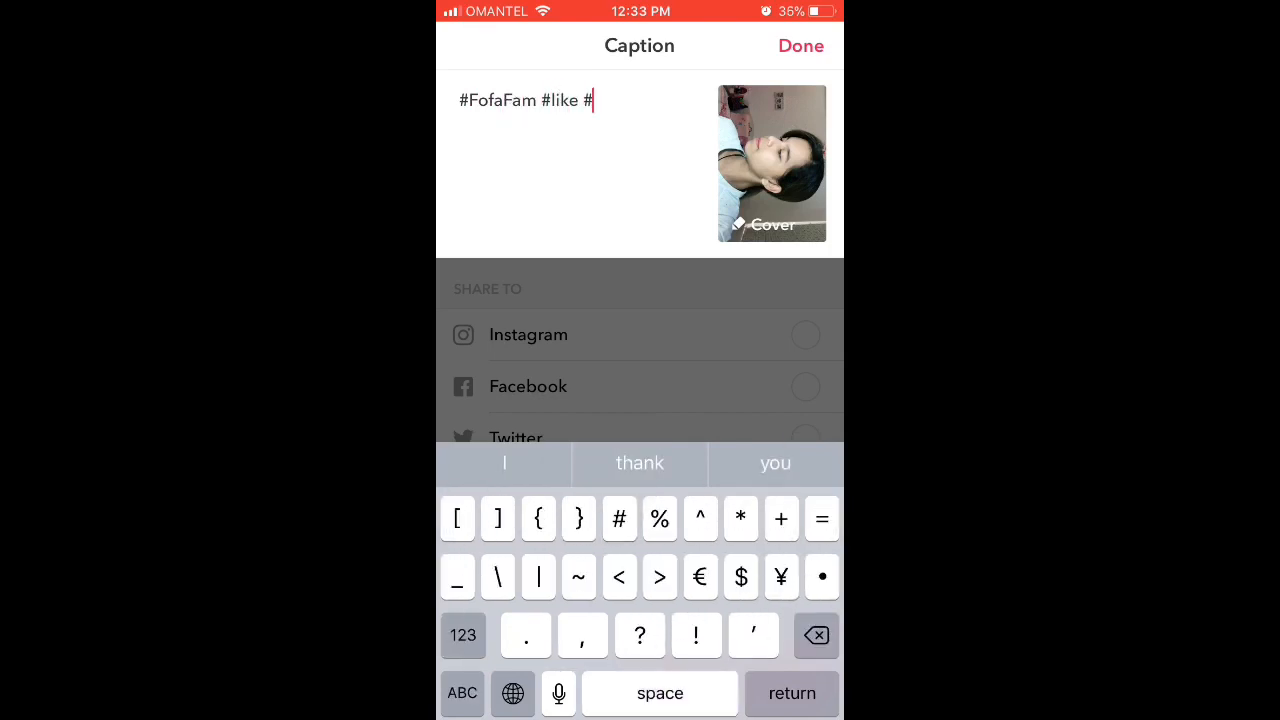
{"action": "type", "text": "slownotion"}
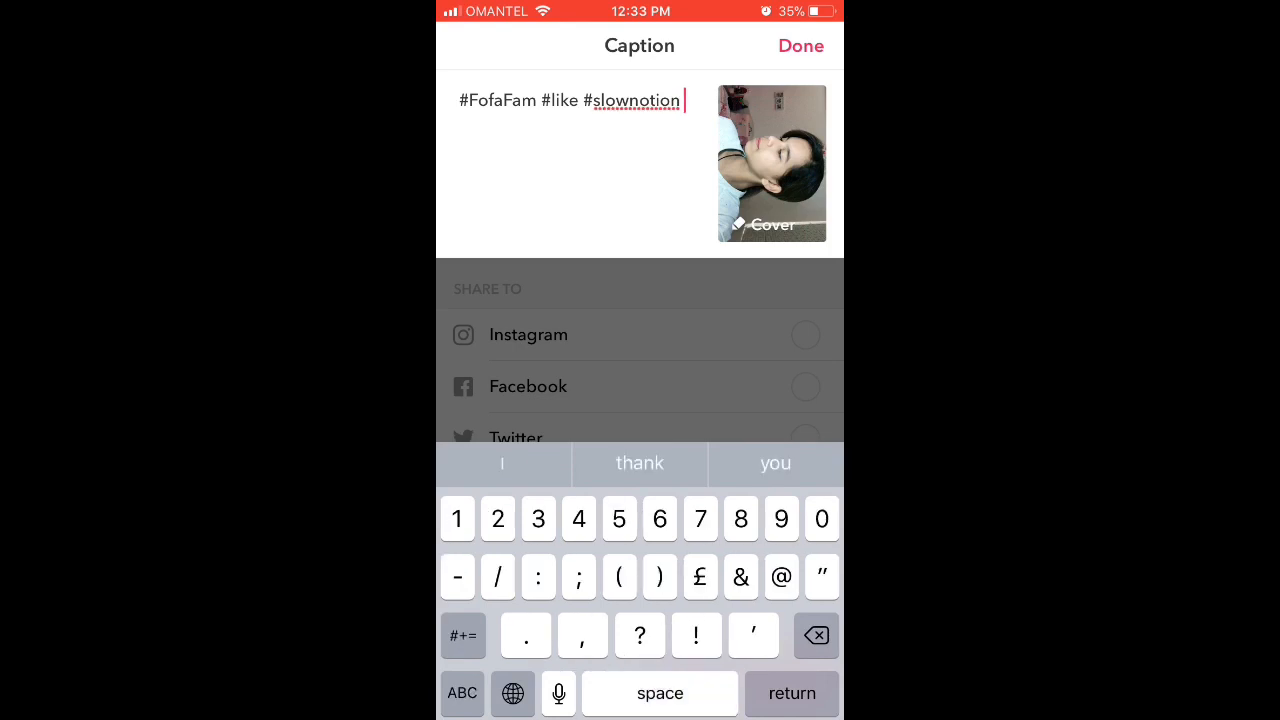
{"action": "left_click", "coordinate": [640, 100]}
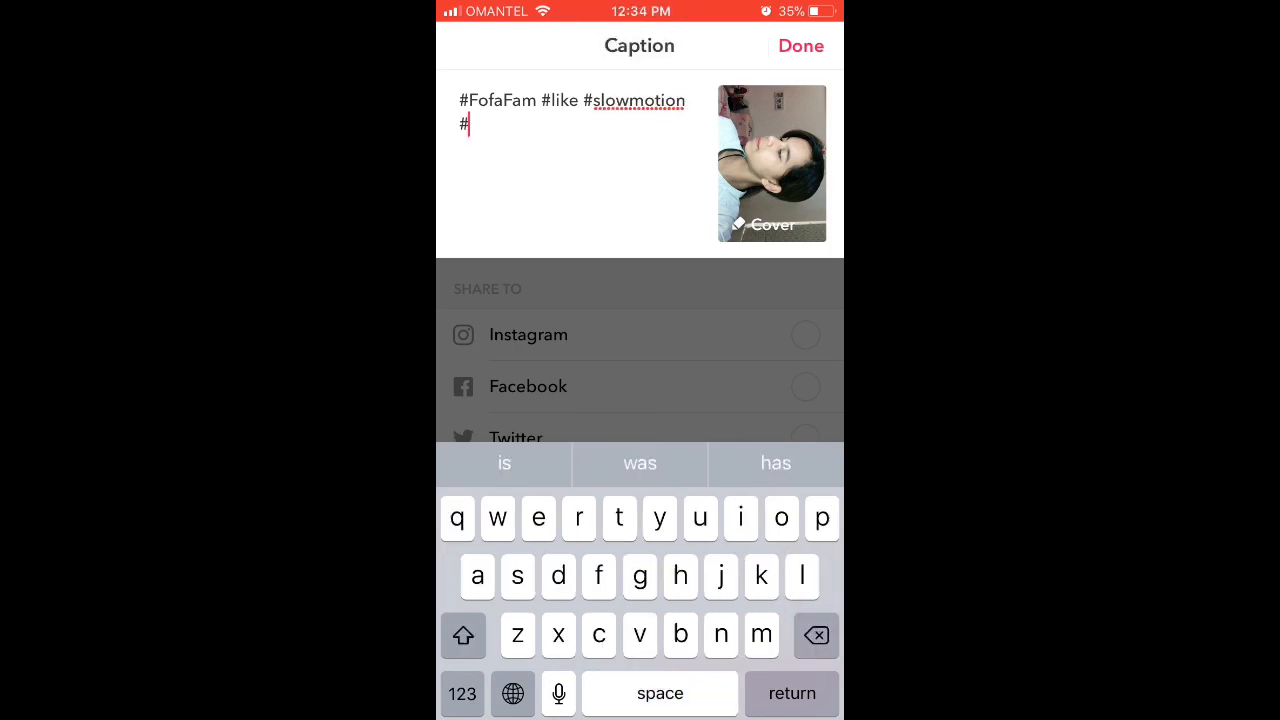
{"action": "type", "text": "slomo #fol"}
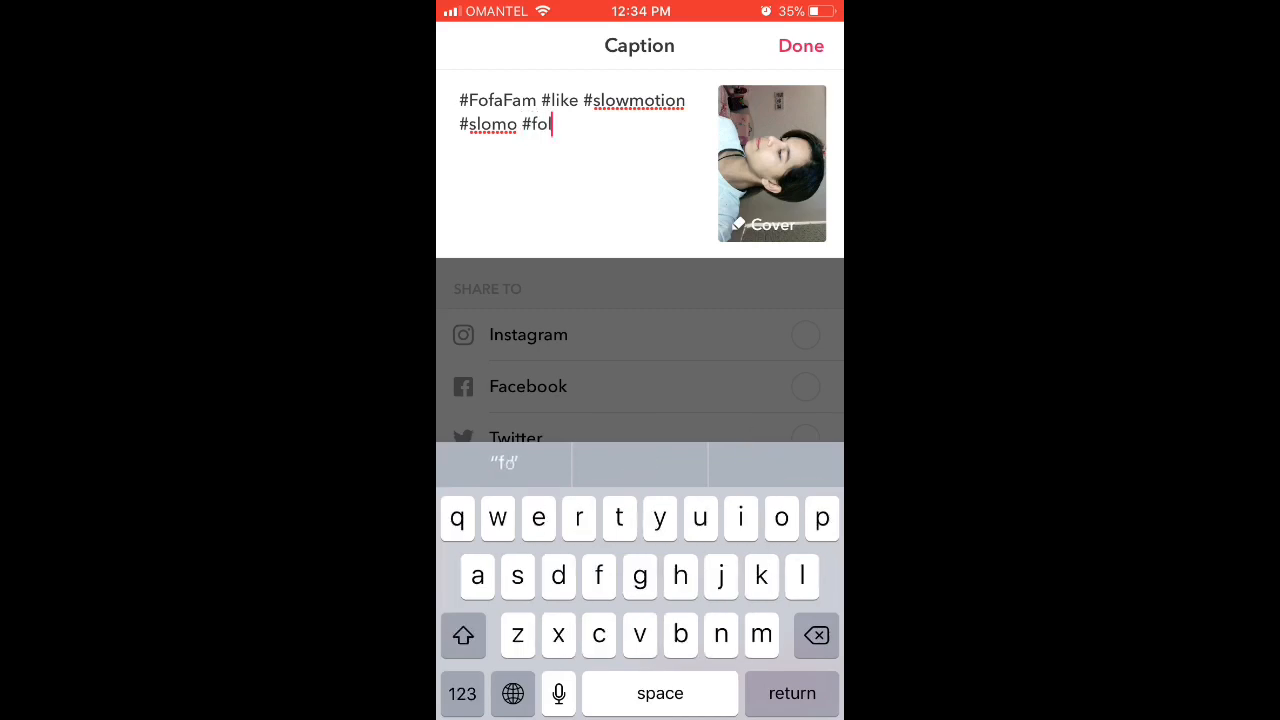
{"action": "left_click", "coordinate": [800, 46]}
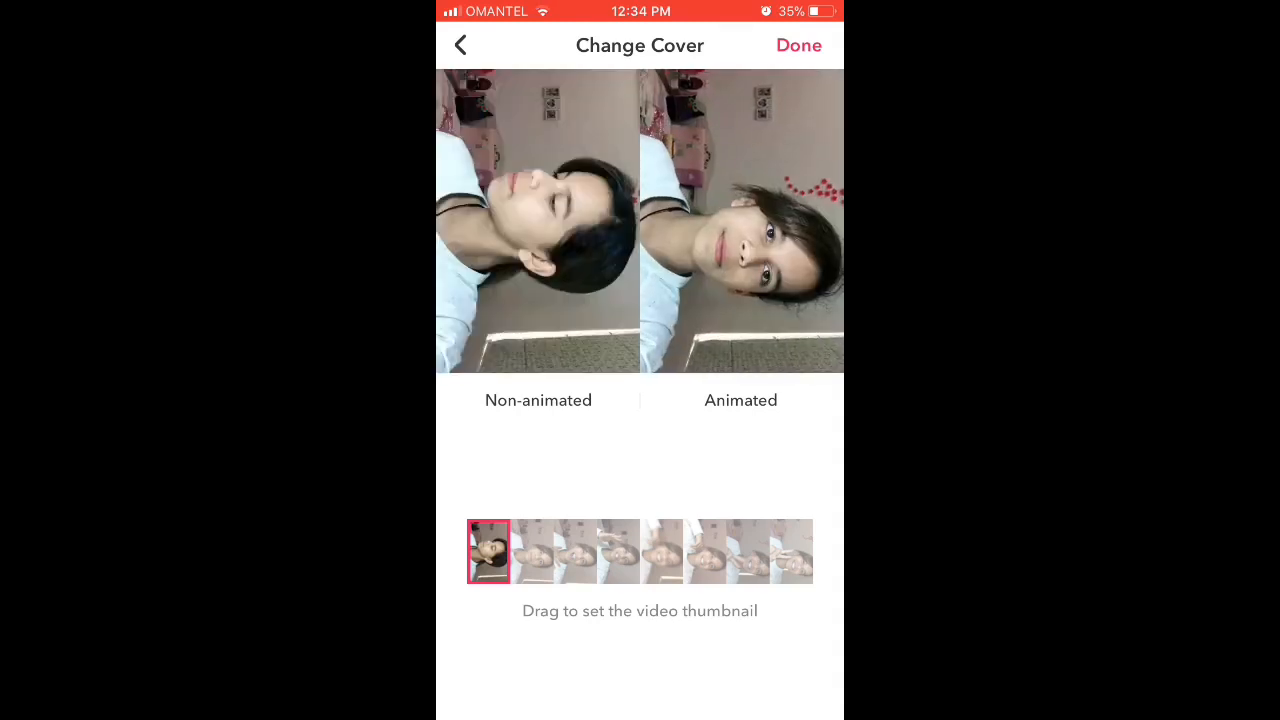
Slide the cover selector to a later video frame and confirm it.
{"action": "left_click_drag", "start_coordinate": [487, 550], "coordinate": [660, 550]}
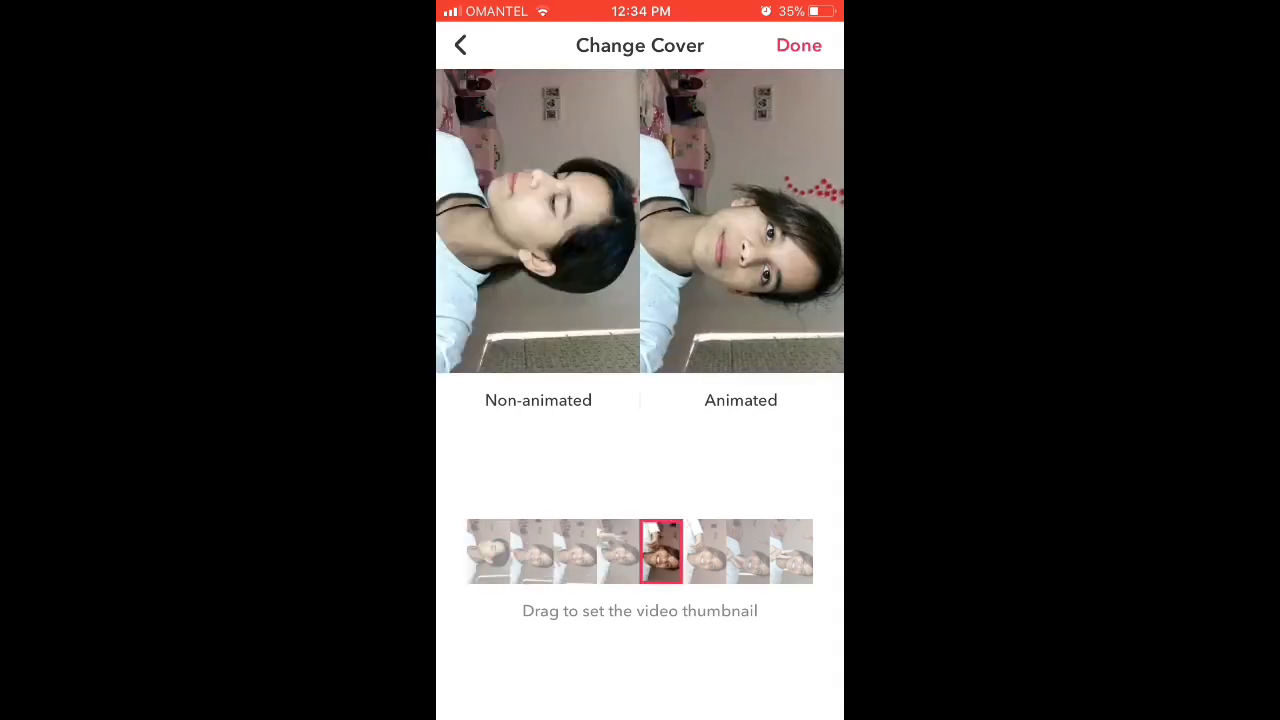
{"action": "left_click_drag", "start_coordinate": [663, 551], "coordinate": [730, 551]}
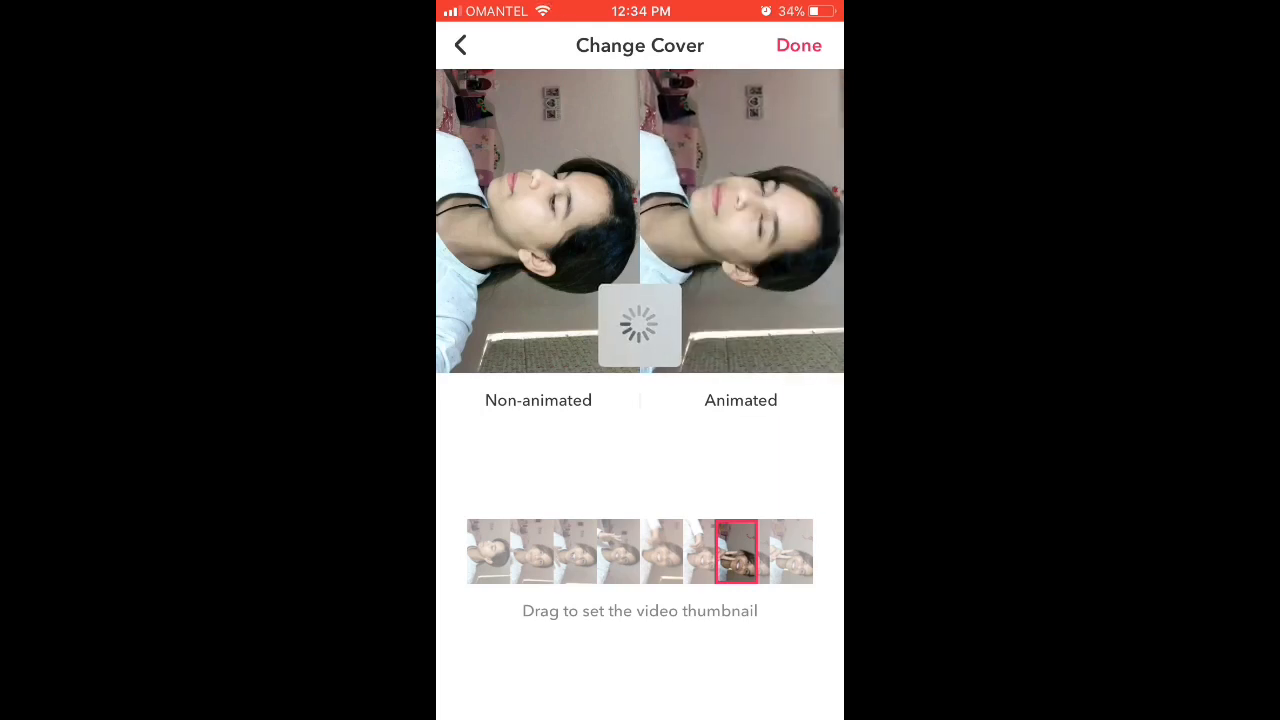
{"action": "left_click", "coordinate": [798, 45]}
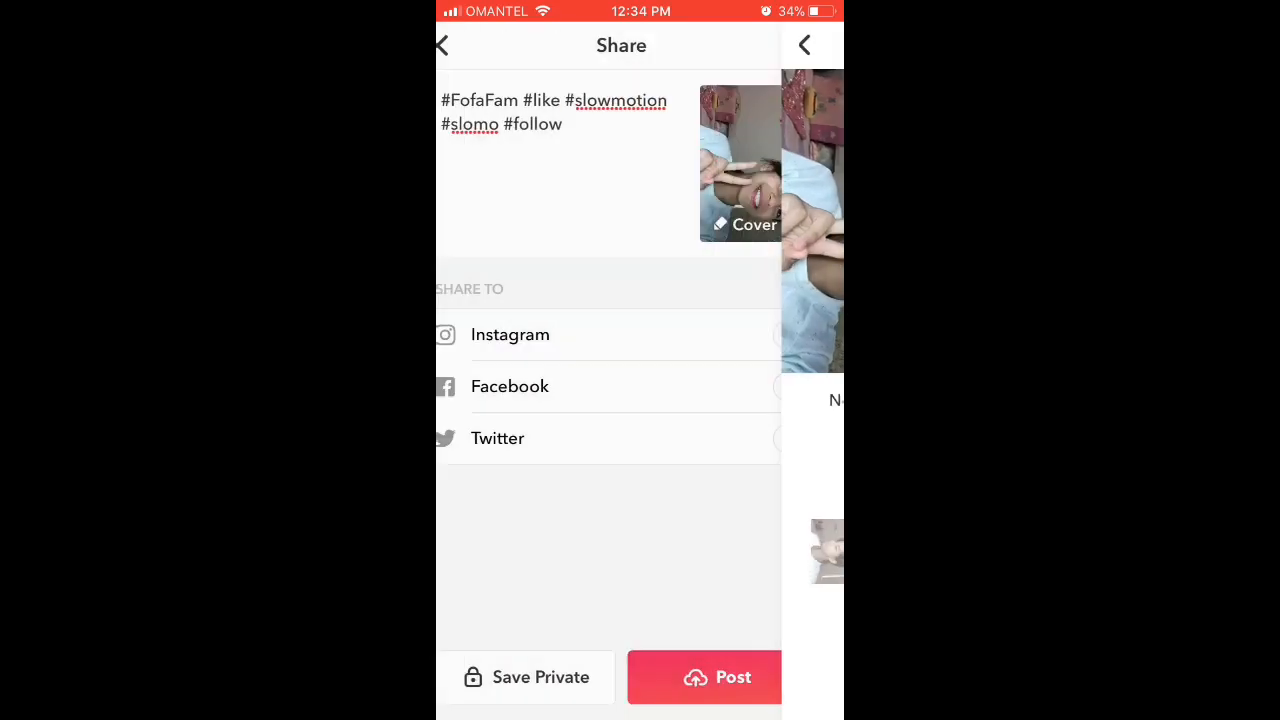